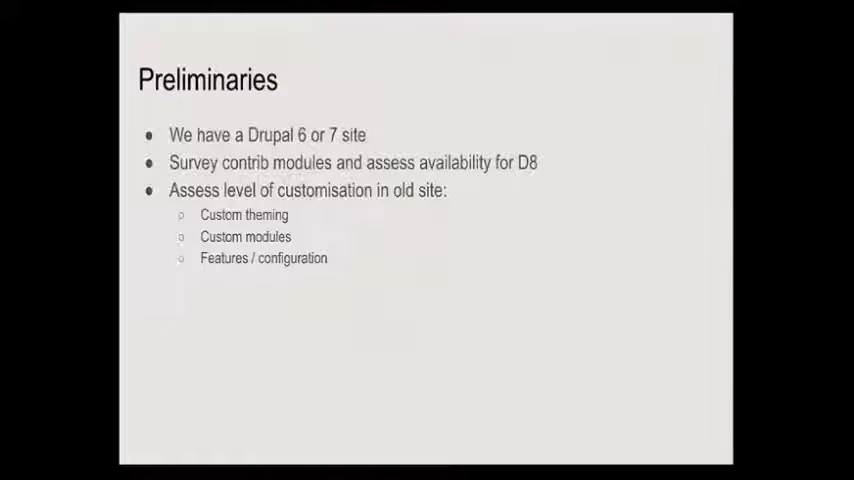
Advance the Migrating to Drupal 8 deck to the Drupal Console slide
{"action": "key", "text": "Right"}
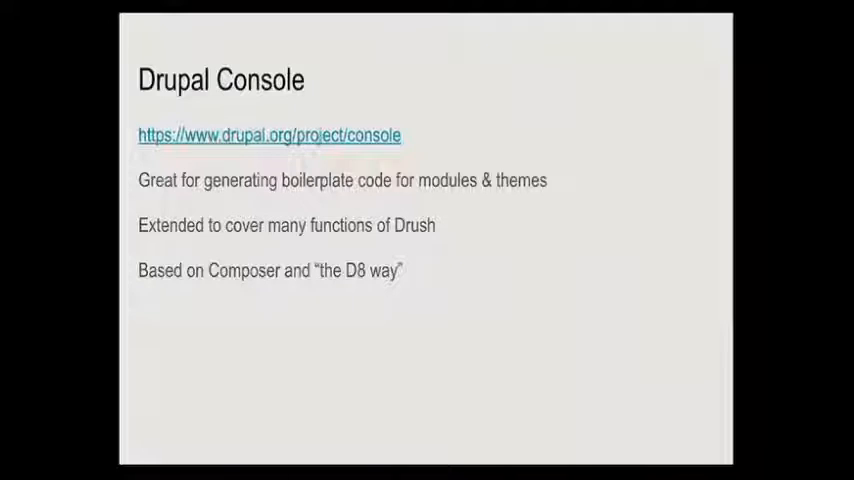
Advance to the Module Upgrader slide about automatic Drupal 7 to 8 code conversion
{"action": "key", "text": "Right"}
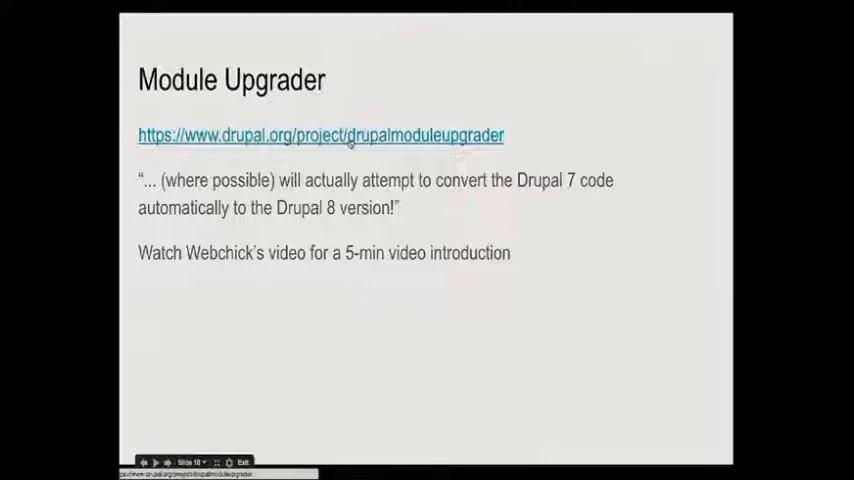
Follow the drupalmoduleupgrader link, hit the privacy warning, and return to the Migrate Upgrade slide
{"action": "left_click", "coordinate": [320, 136]}
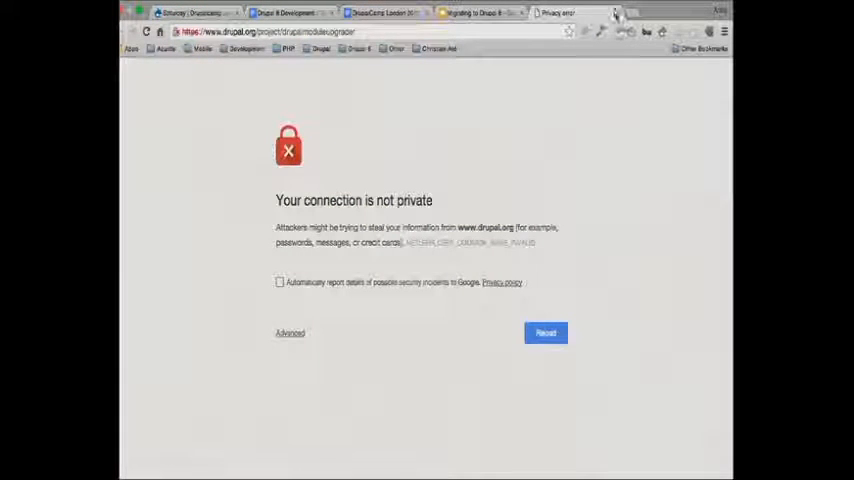
{"action": "left_click", "coordinate": [470, 12]}
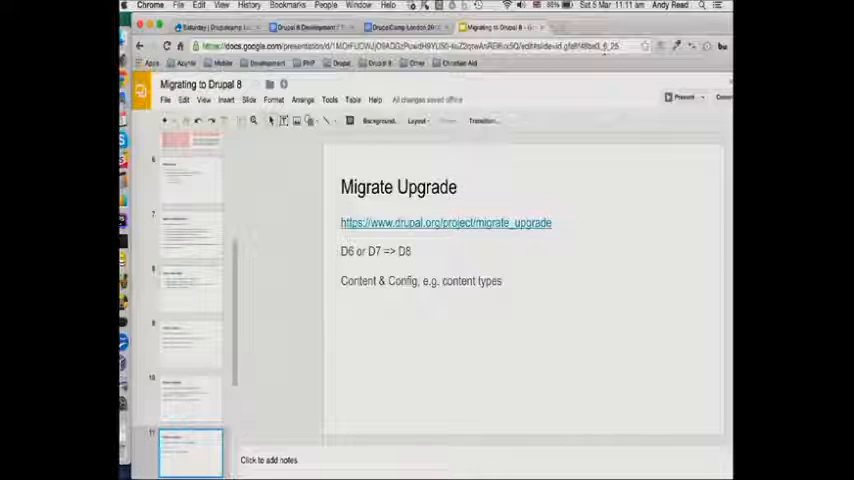
Use the Wi-Fi menu bar icon while on Migrate Upgrade; the city-guest join failure alert appears
{"action": "left_click", "coordinate": [508, 4]}
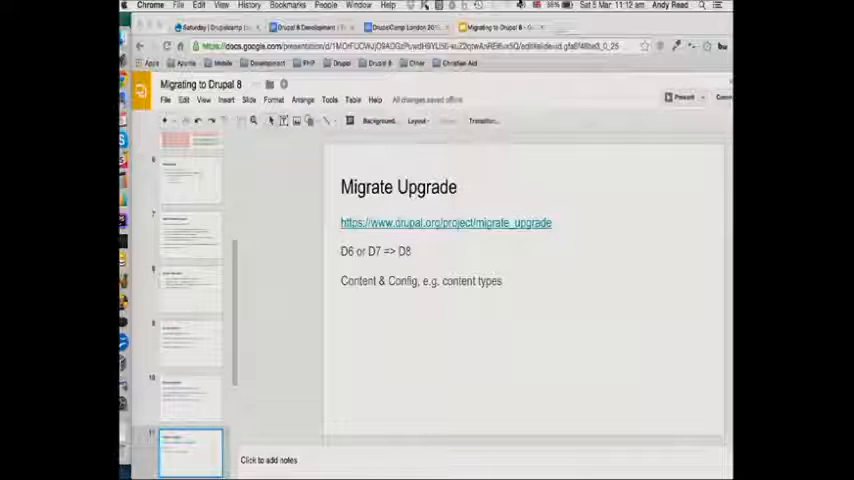
{"action": "left_click", "coordinate": [508, 6]}
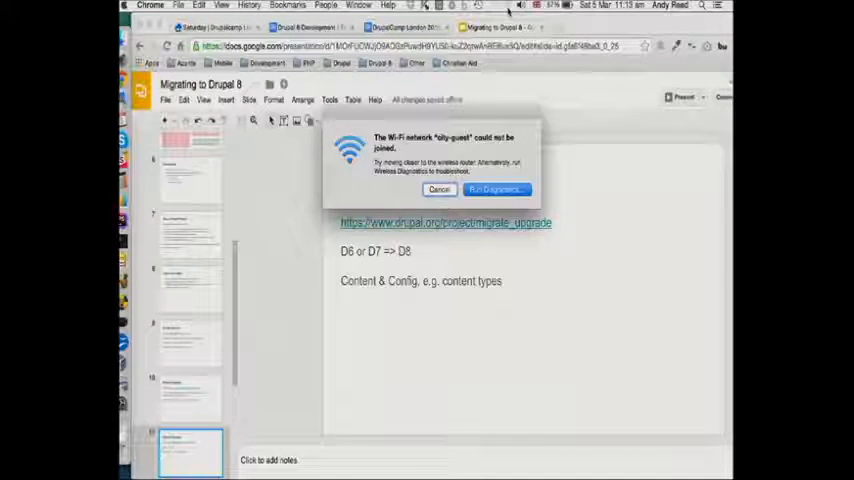
Dismiss the alert and retry joining city-guest from the Wi-Fi menu, which fails again
{"action": "left_click", "coordinate": [440, 190]}
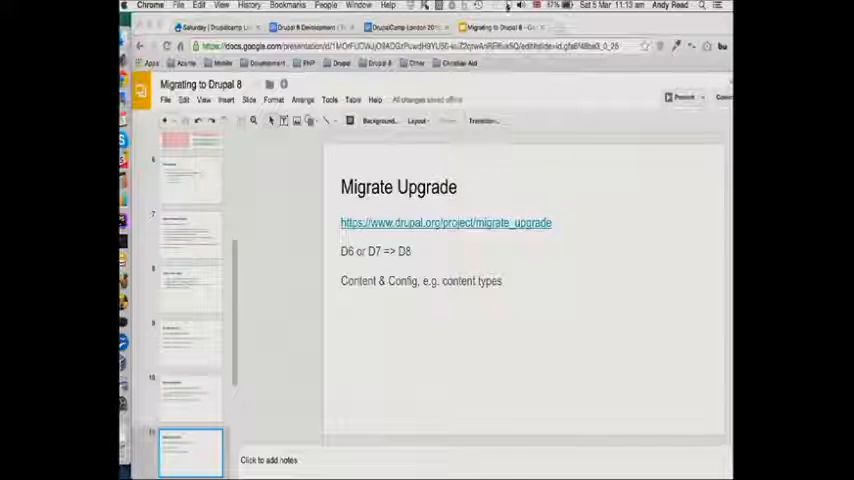
{"action": "left_click", "coordinate": [520, 6]}
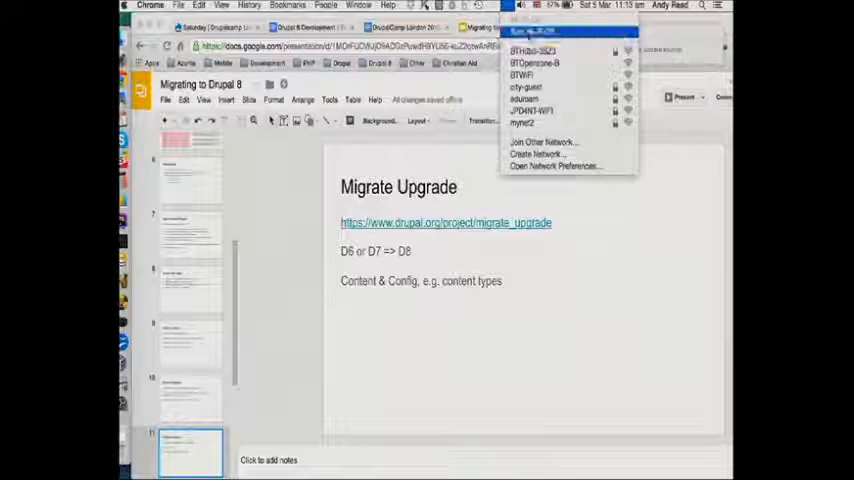
{"action": "mouse_move", "coordinate": [530, 32]}
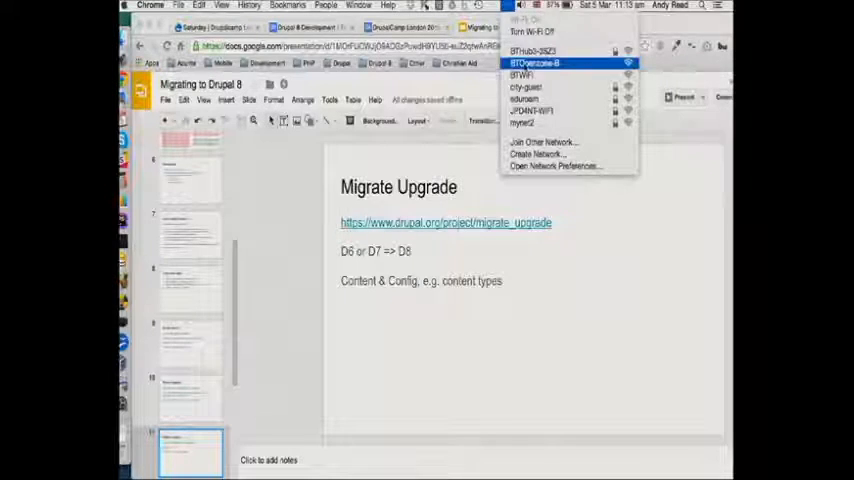
{"action": "left_click", "coordinate": [522, 122]}
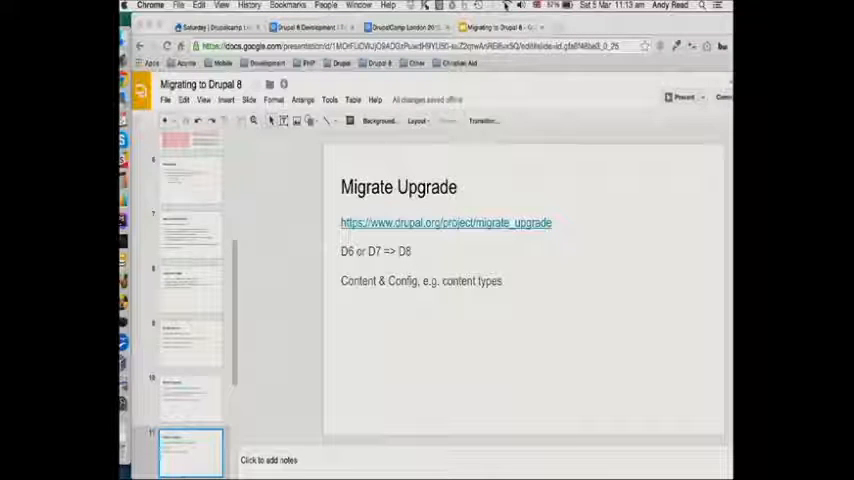
{"action": "left_click", "coordinate": [508, 6]}
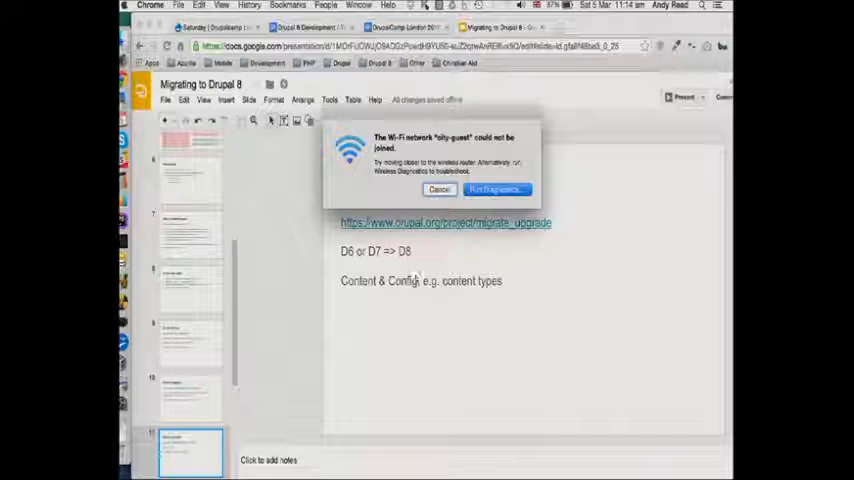
Run Wireless Diagnostics, continue, then cancel at the administrator password prompt
{"action": "left_click", "coordinate": [496, 190]}
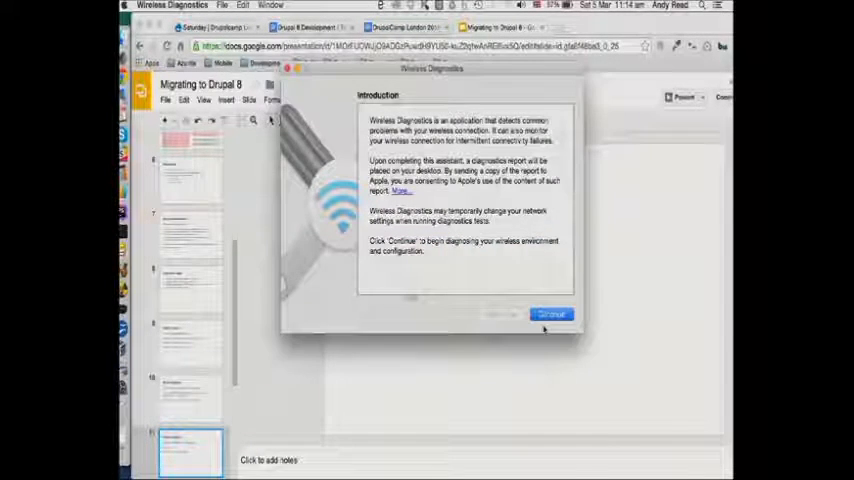
{"action": "left_click", "coordinate": [552, 314]}
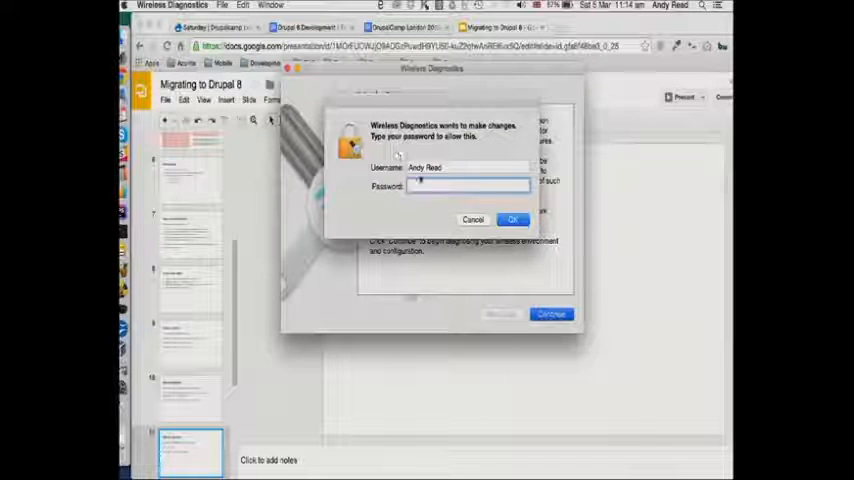
{"action": "left_click", "coordinate": [512, 220]}
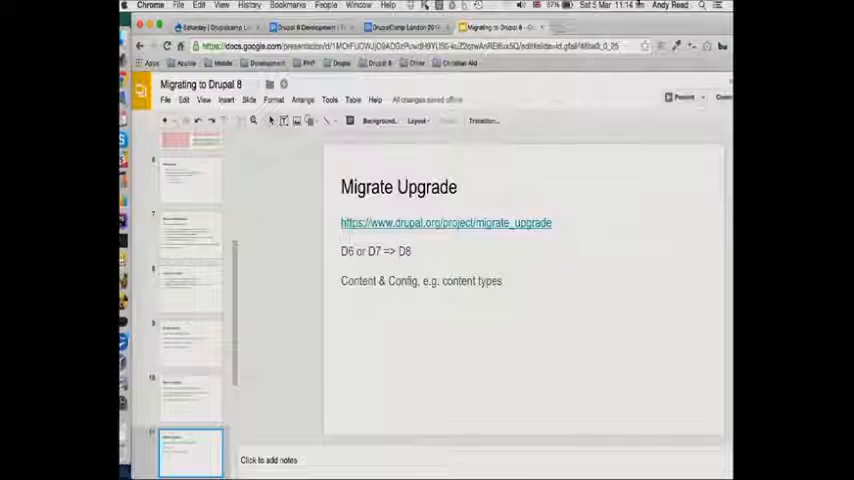
Join a Wi-Fi network manually with WPA/WPA2 Personal security and enter the city-guest password
{"action": "left_click", "coordinate": [508, 6]}
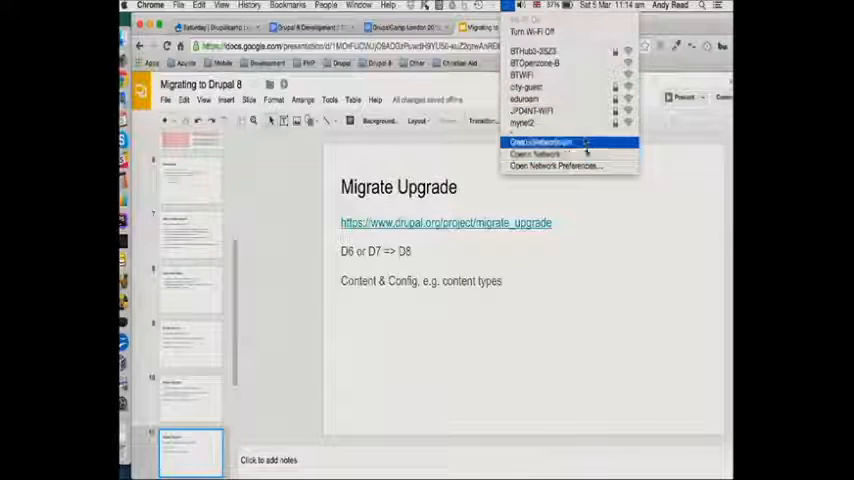
{"action": "left_click", "coordinate": [536, 154]}
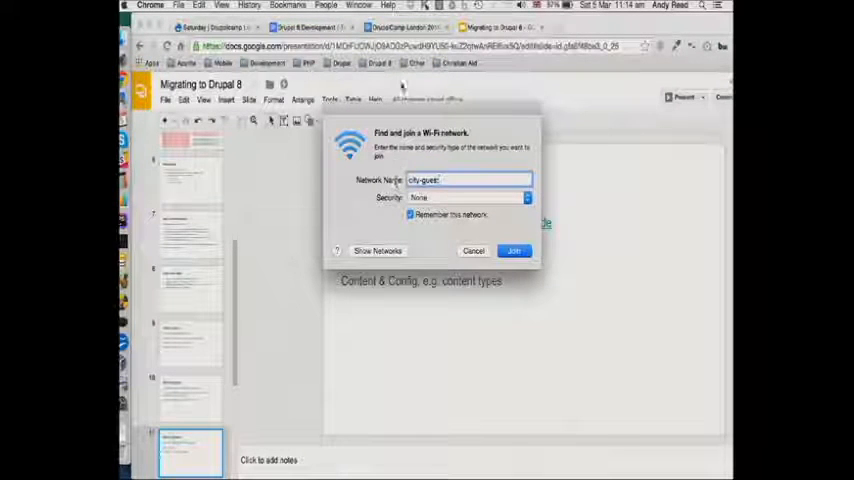
{"action": "left_click", "coordinate": [468, 196]}
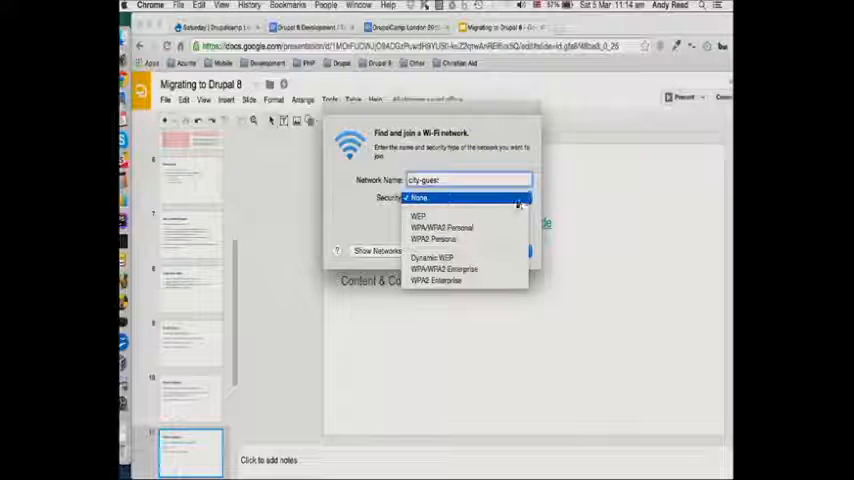
{"action": "left_click", "coordinate": [440, 228]}
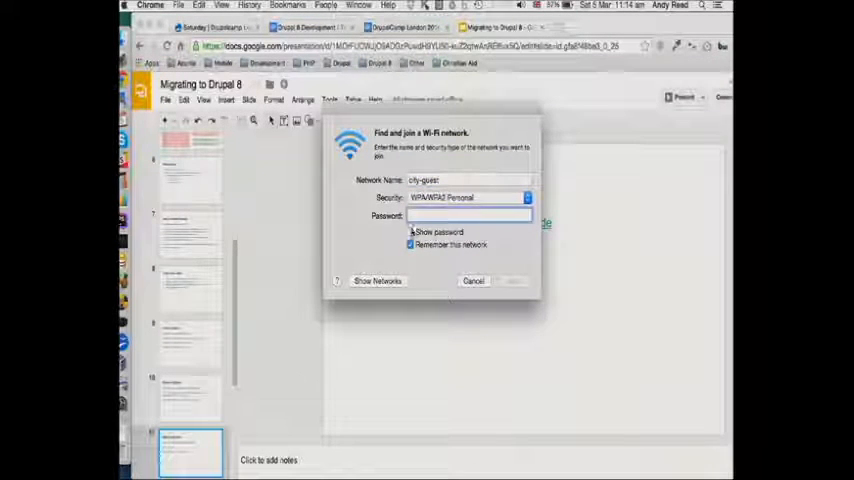
{"action": "left_click", "coordinate": [410, 232]}
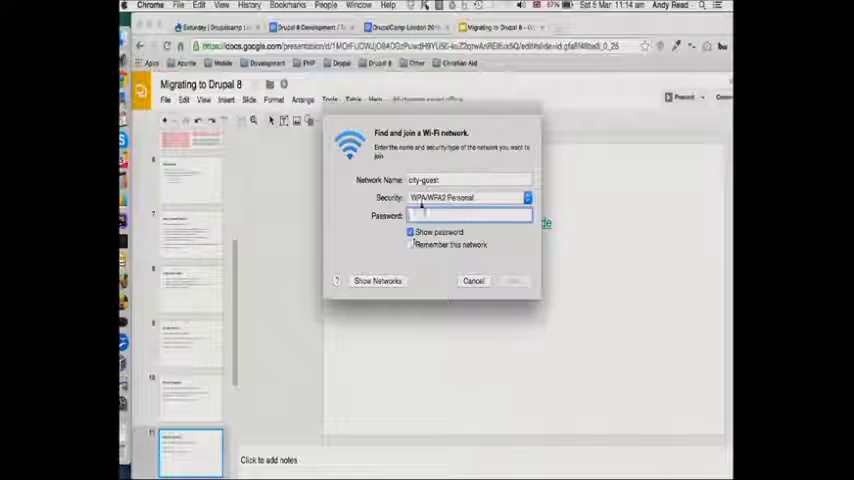
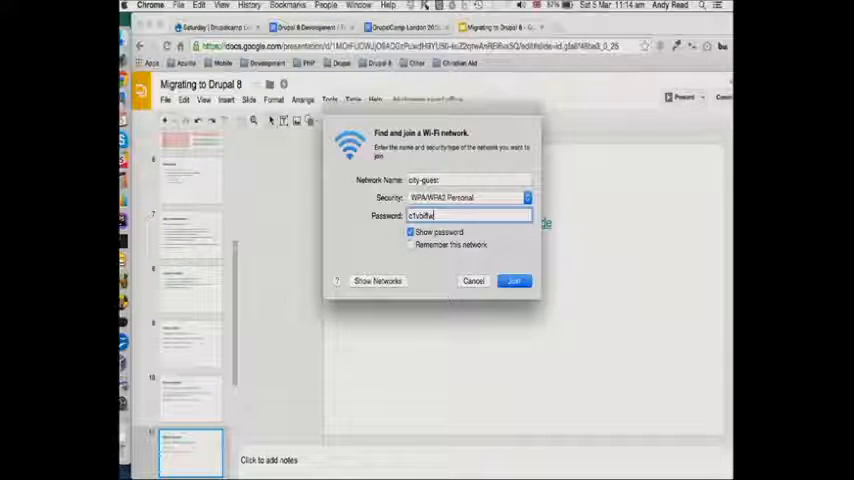
Attempt to join city-guest, retry the join and revisit the password field
{"action": "left_click", "coordinate": [512, 280]}
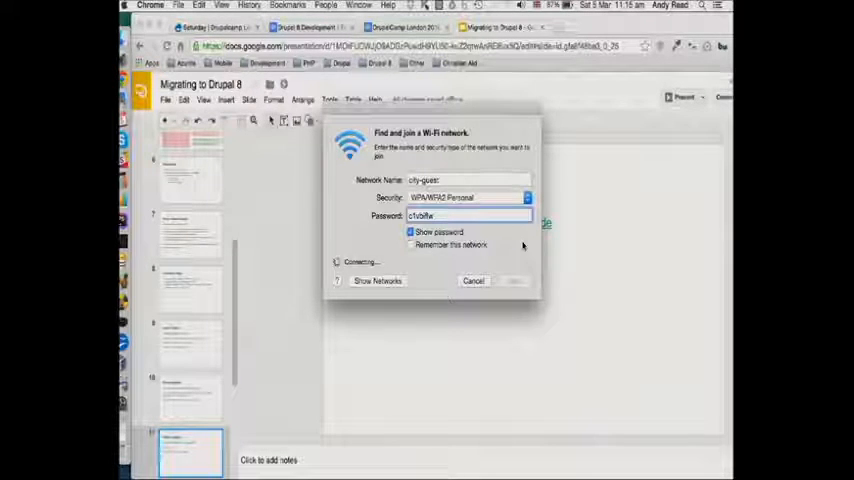
{"action": "mouse_move", "coordinate": [524, 246]}
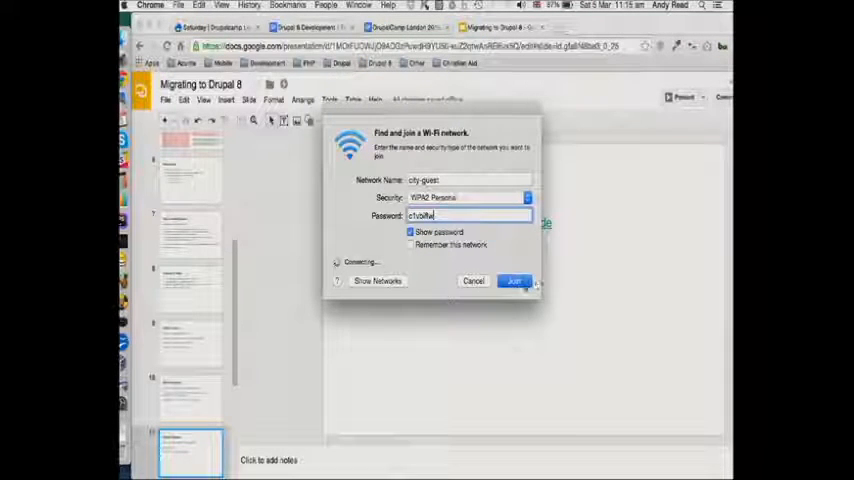
{"action": "left_click", "coordinate": [514, 280]}
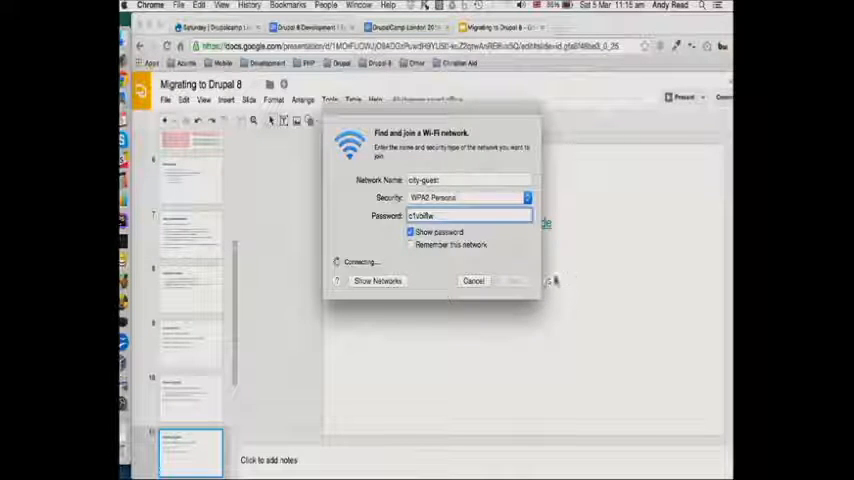
{"action": "left_click", "coordinate": [410, 232]}
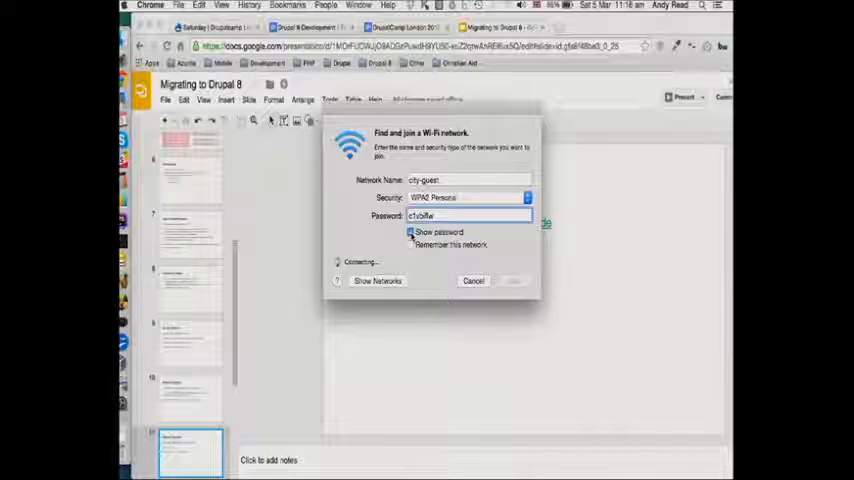
{"action": "left_click", "coordinate": [410, 232]}
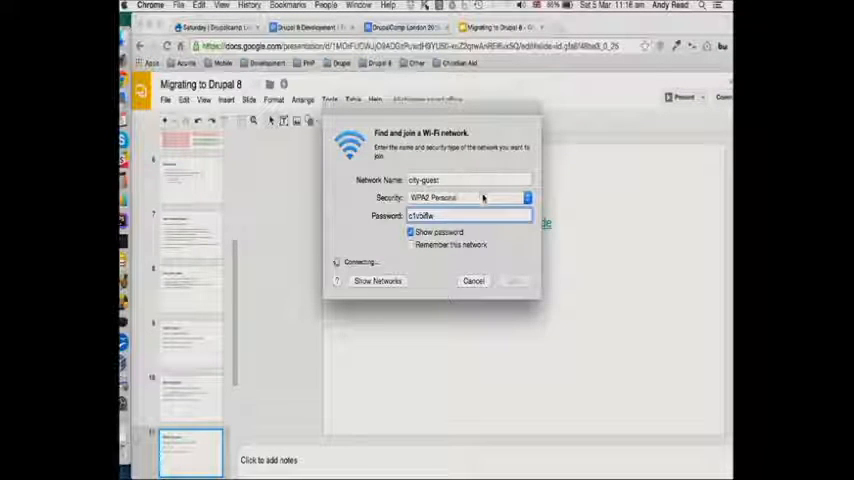
Toggle security between WPA/WPA2 Enterprise and Personal, then cancel joining city-guest
{"action": "left_click", "coordinate": [484, 196]}
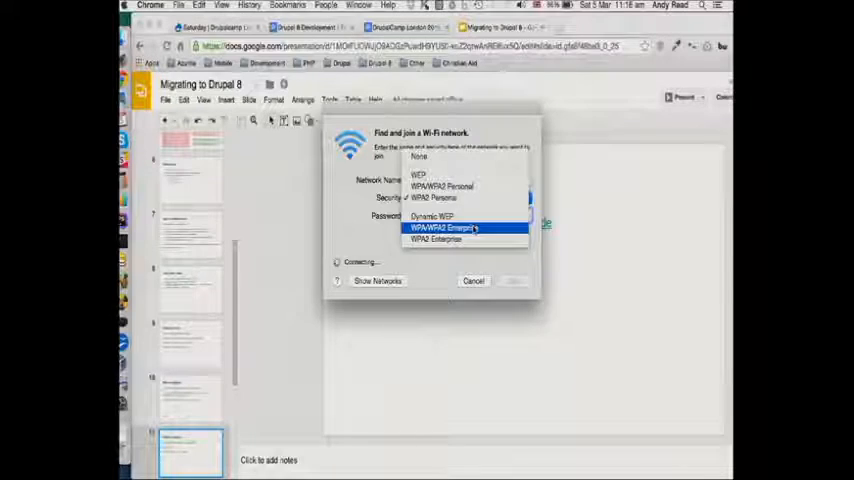
{"action": "left_click", "coordinate": [448, 228]}
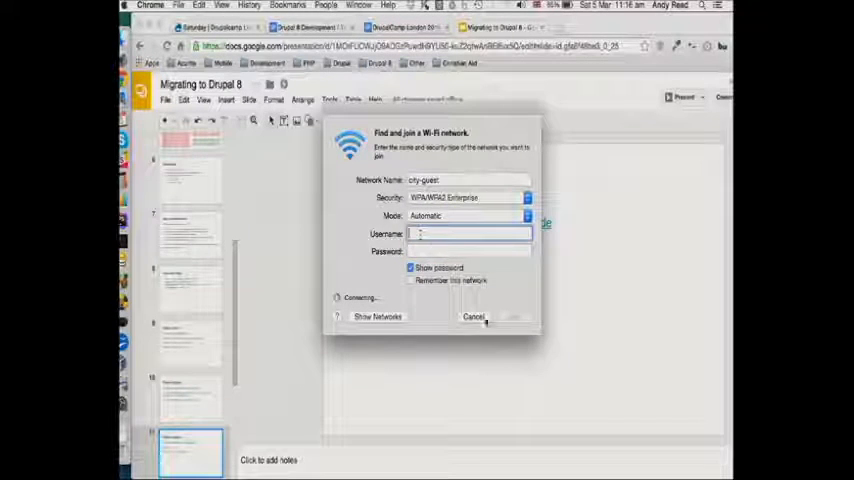
{"action": "left_click", "coordinate": [466, 196]}
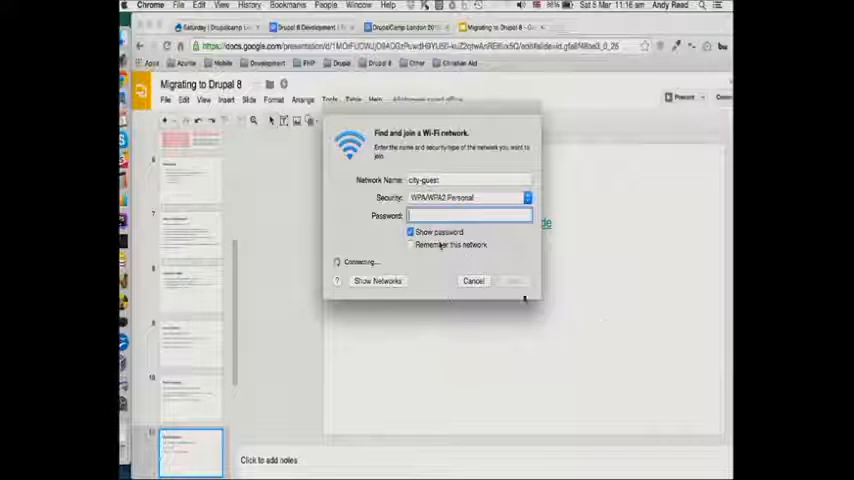
{"action": "left_click", "coordinate": [472, 280]}
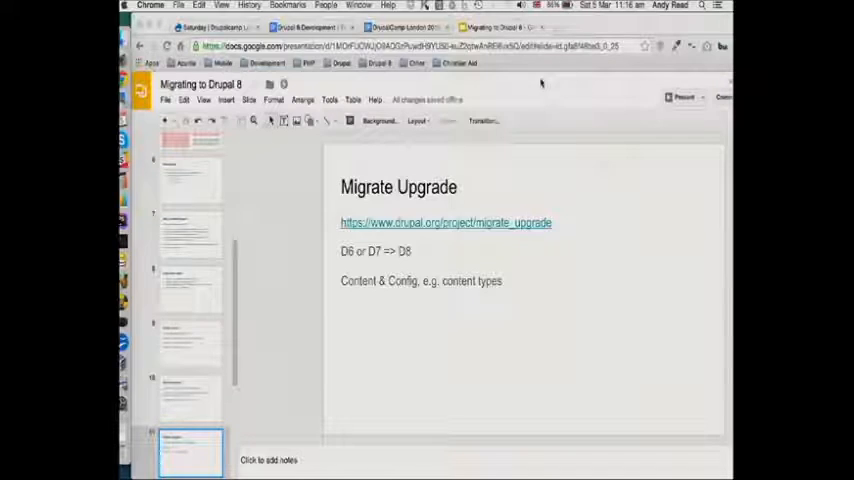
Bring up Network preferences from the Wi-Fi menu, showing Wi-Fi on city-guest
{"action": "left_click", "coordinate": [506, 4]}
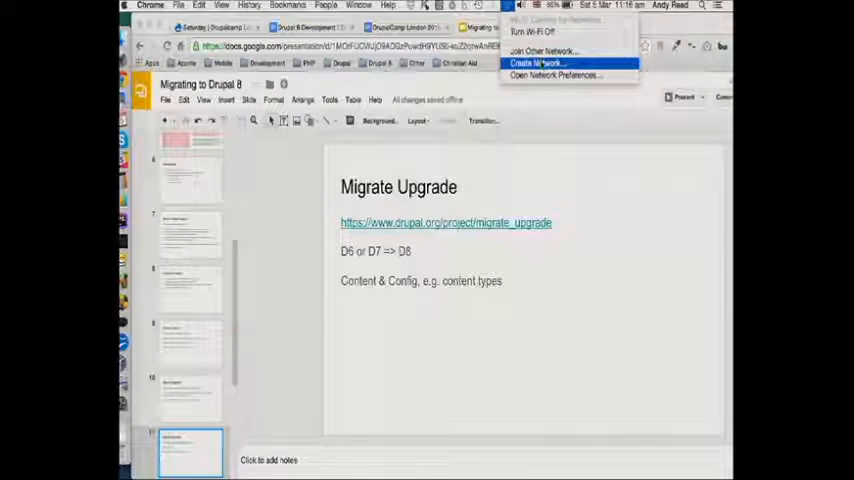
{"action": "left_click", "coordinate": [536, 64]}
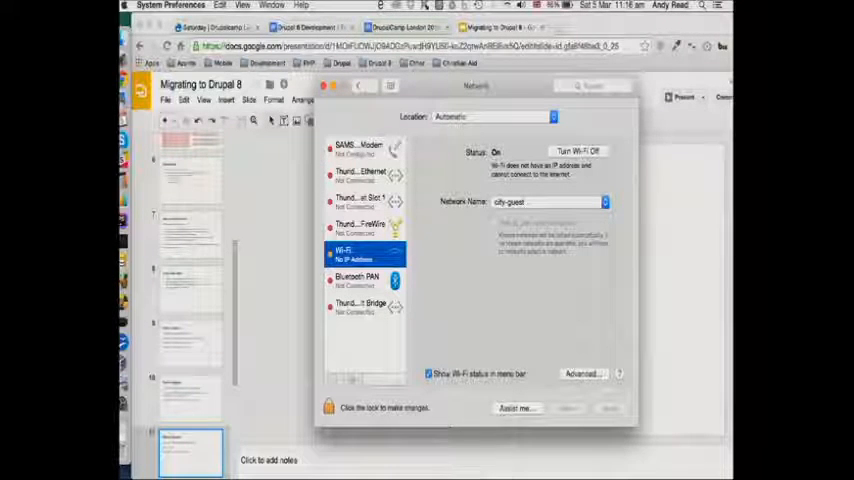
Select city-guest under Network Name, dismiss the join-failure alert and close System Preferences
{"action": "left_click", "coordinate": [584, 372]}
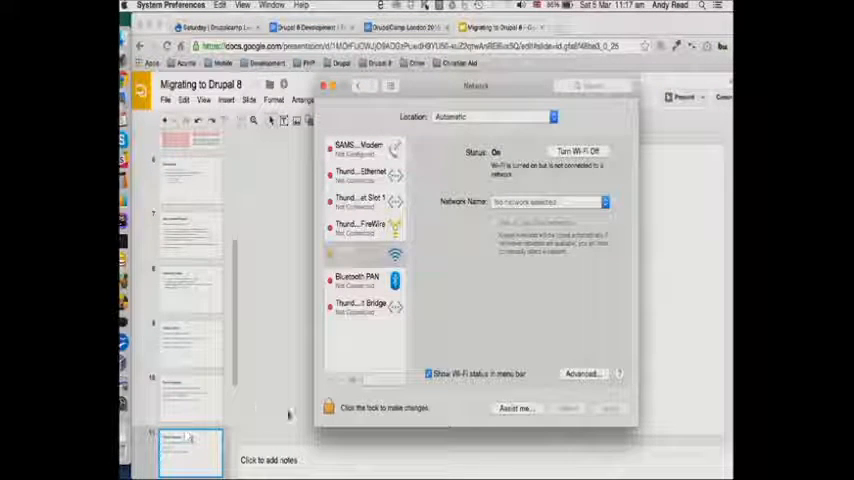
{"action": "left_click", "coordinate": [328, 408]}
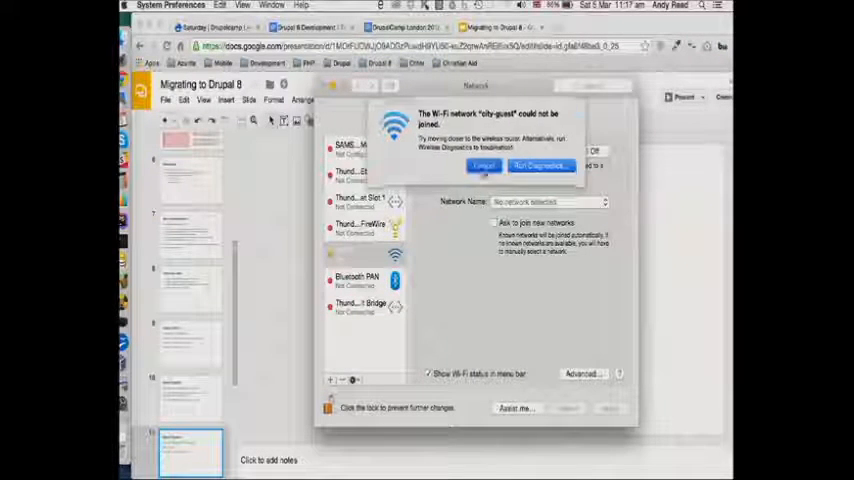
{"action": "left_click", "coordinate": [482, 164]}
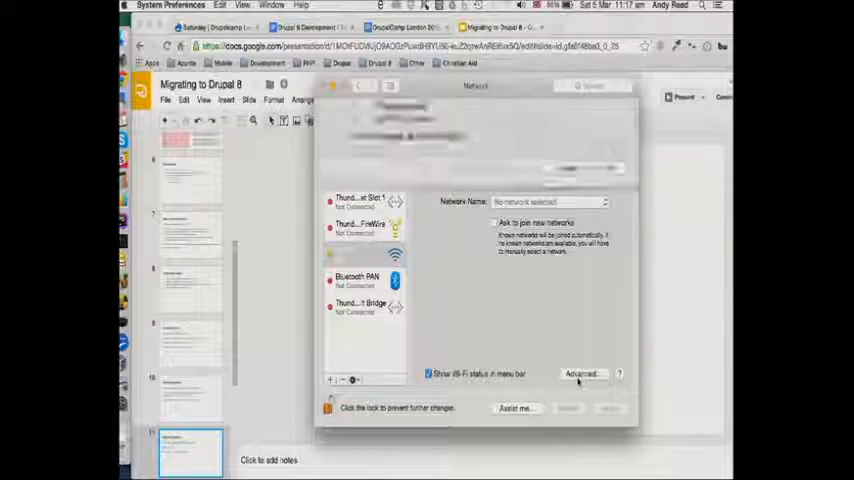
{"action": "left_click", "coordinate": [584, 372]}
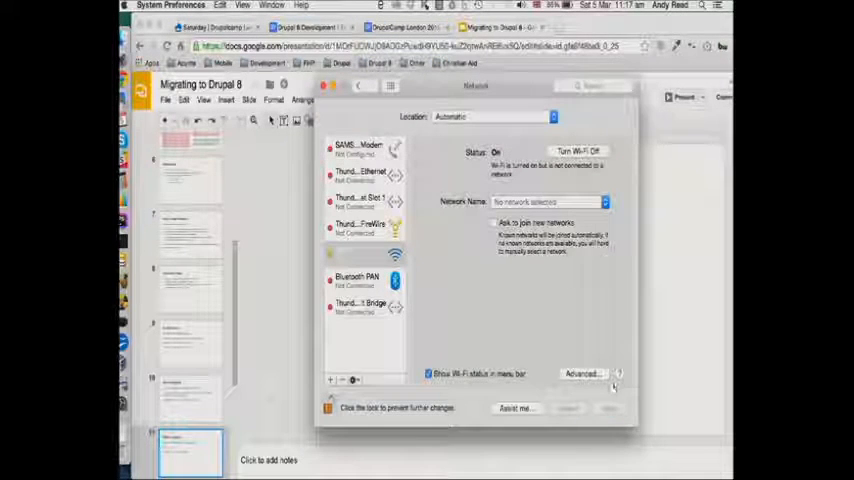
{"action": "left_click", "coordinate": [324, 84]}
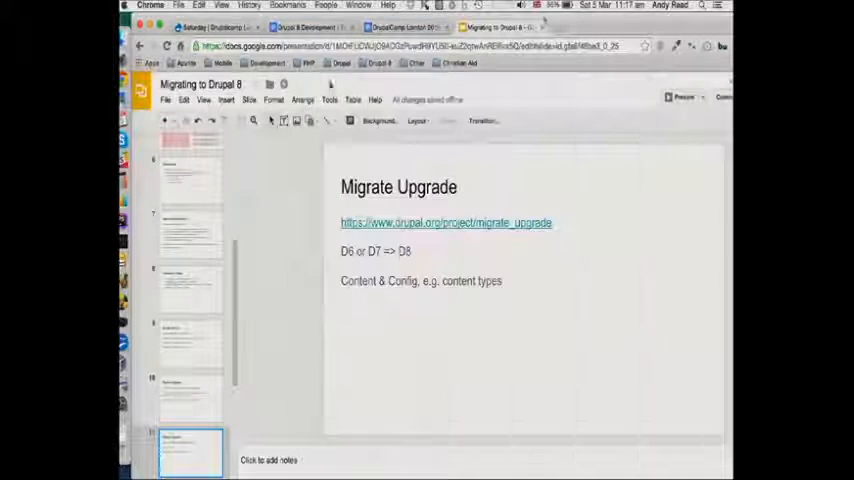
Join the city-guest Wi-Fi network with its WPA2 password, keeping Remember this network ticked
{"action": "left_click", "coordinate": [508, 6]}
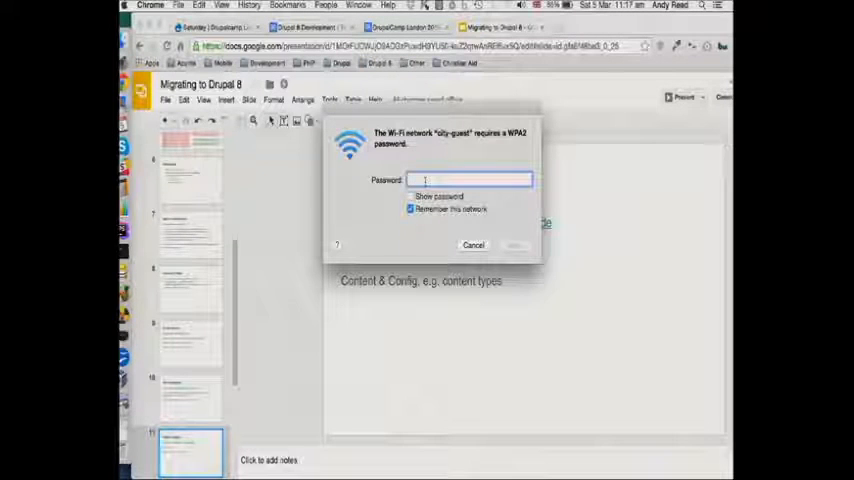
{"action": "type", "text": "••"}
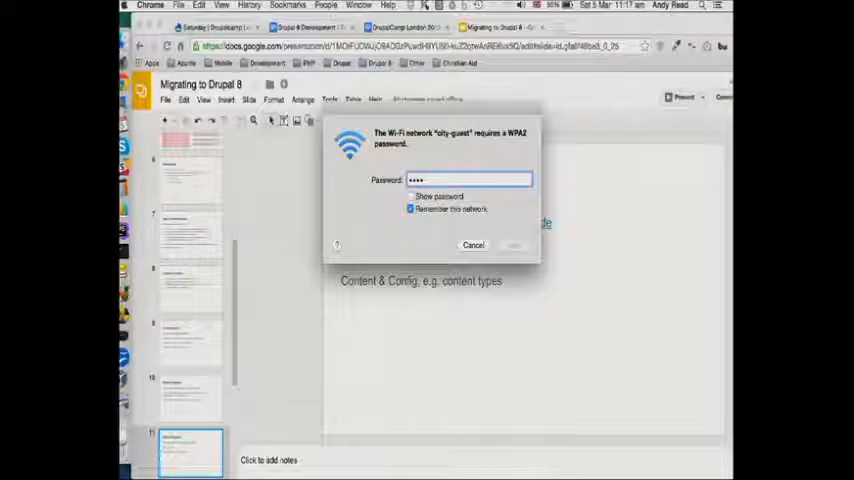
{"action": "left_click", "coordinate": [408, 196]}
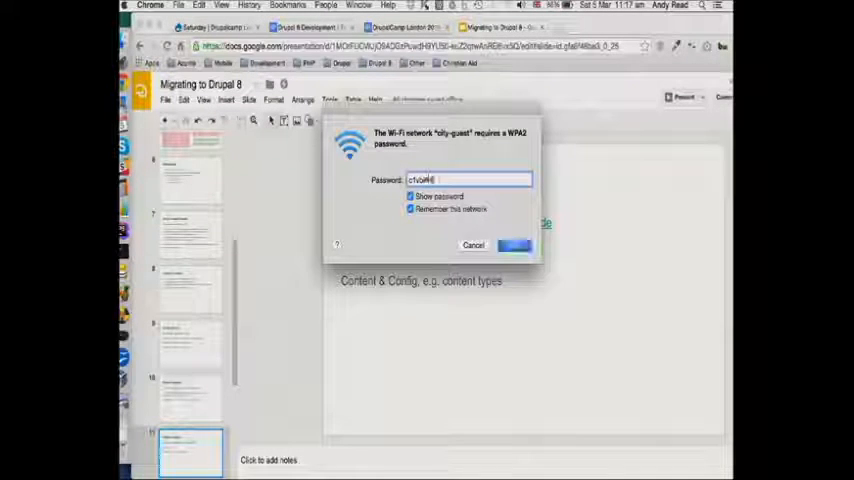
{"action": "left_click", "coordinate": [514, 244]}
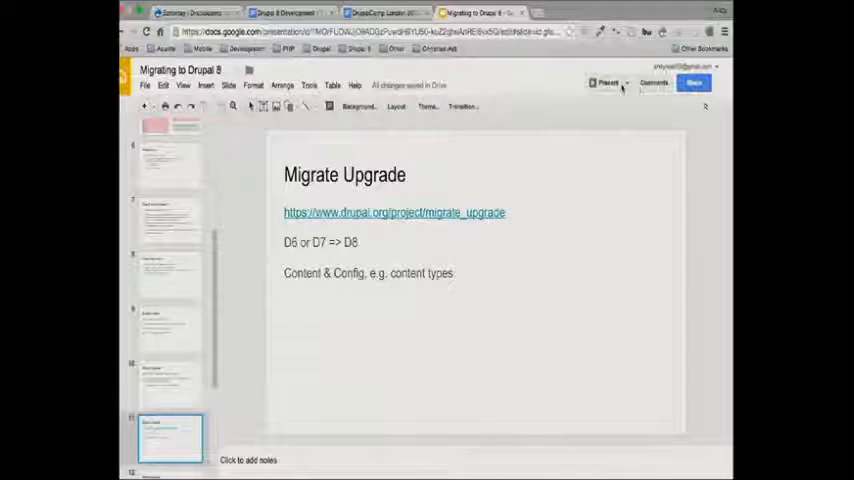
Scroll through the Drupal Module Upgrader project page and its demo video on Drupal.org
{"action": "left_click", "coordinate": [608, 84]}
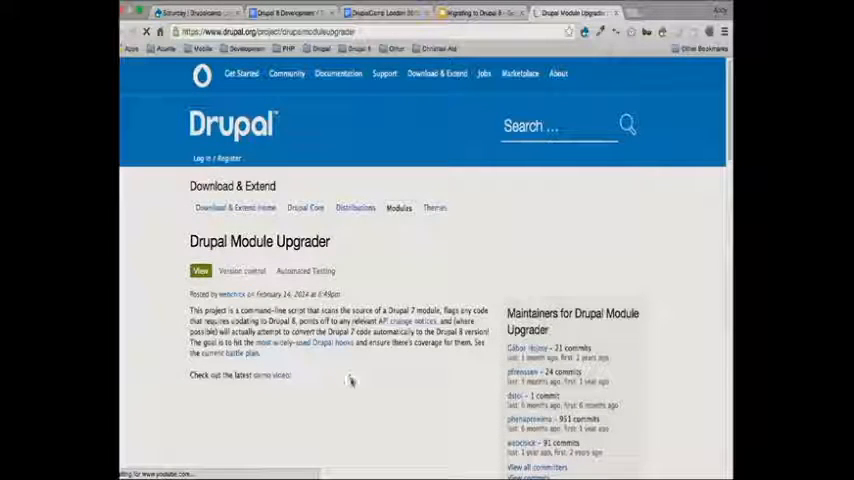
{"action": "scroll", "scroll_direction": "down", "scroll_amount": 3}
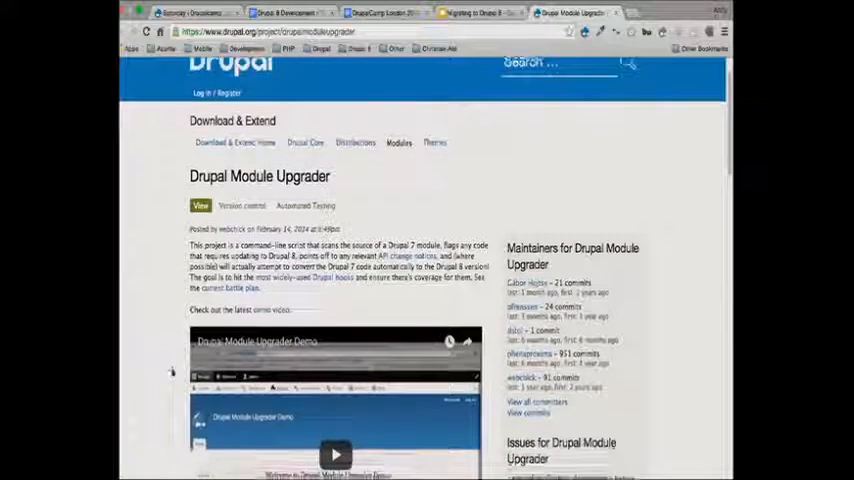
{"action": "scroll", "scroll_direction": "down", "scroll_amount": 3}
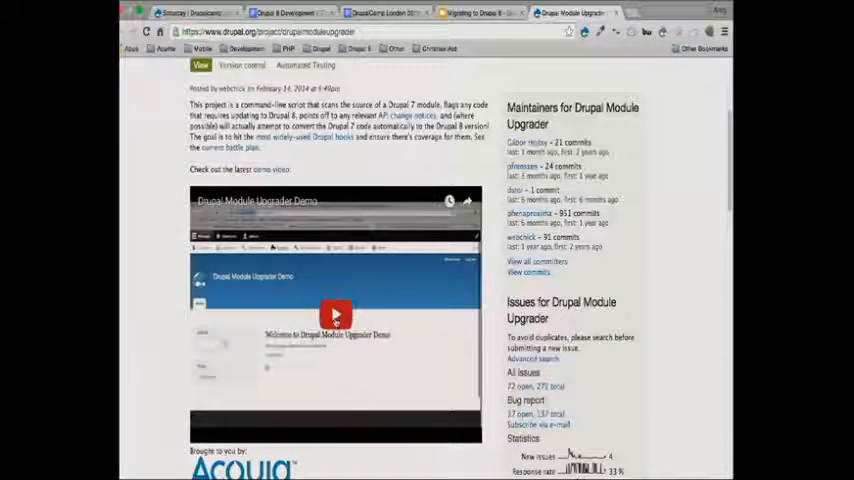
{"action": "scroll", "scroll_direction": "down", "scroll_amount": 3}
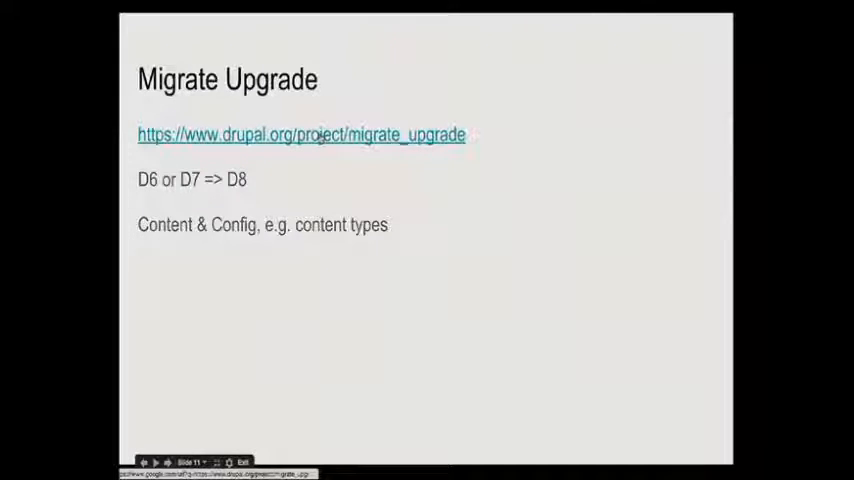
Follow the migrate_upgrade link and scroll the Drupal Upgrade project page
{"action": "left_click", "coordinate": [300, 136]}
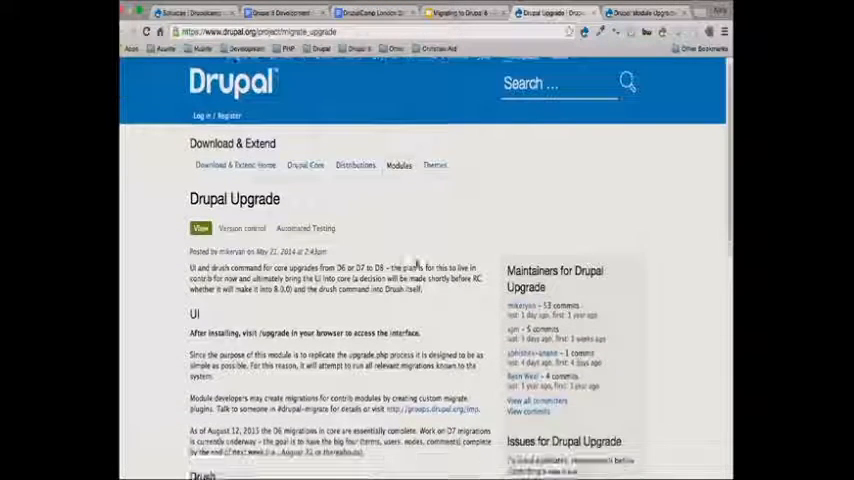
{"action": "scroll", "scroll_direction": "down", "scroll_amount": 3}
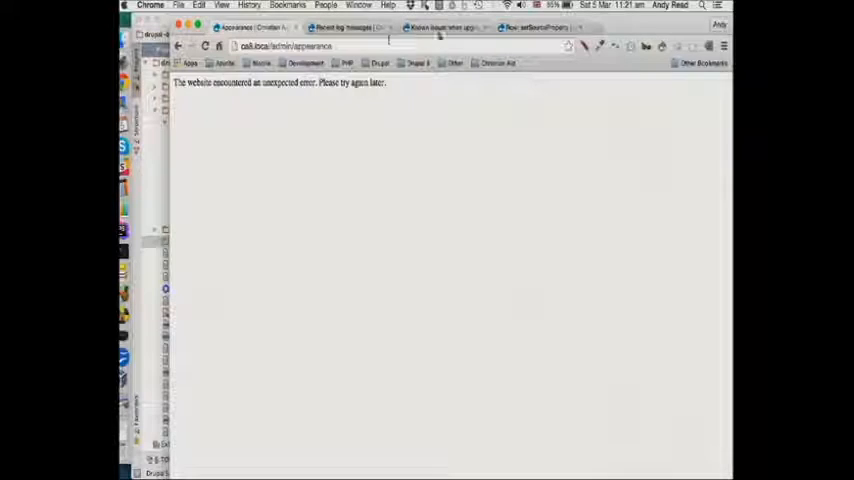
Bring up Chrome's Window menu listing the open browser windows
{"action": "left_click", "coordinate": [440, 28]}
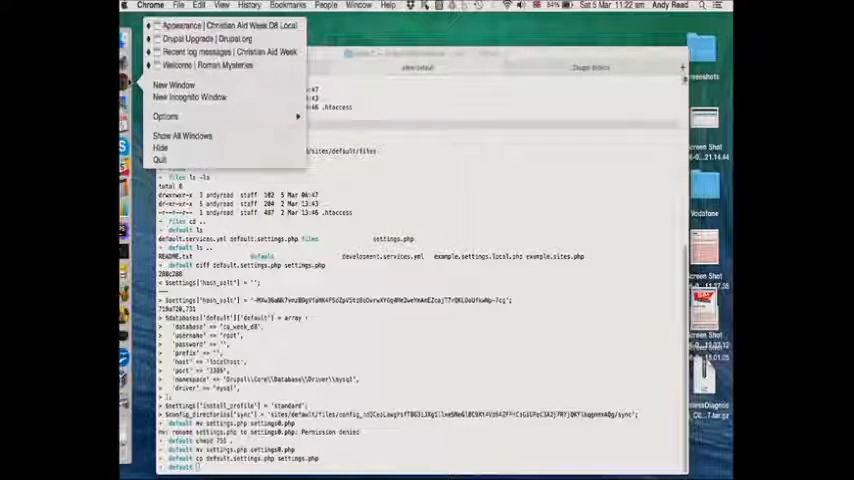
{"action": "mouse_move", "coordinate": [200, 38]}
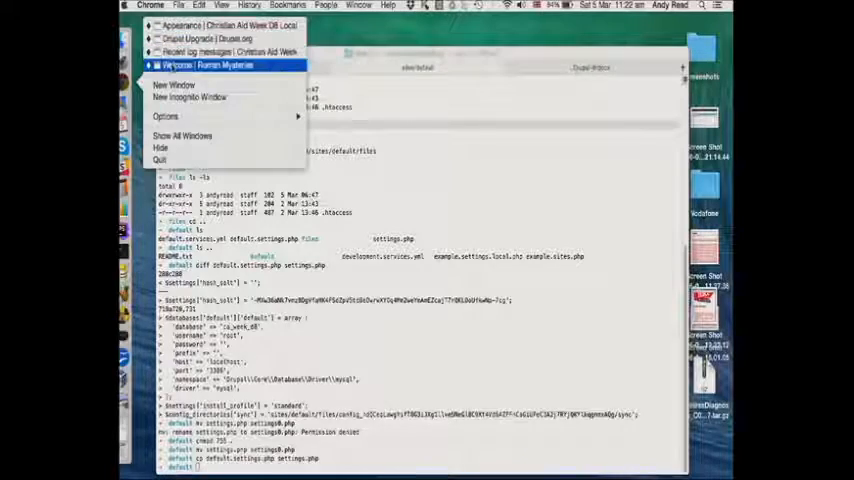
Switch to the Roman Mysteries Drupal 6 site window showing its welcome page
{"action": "left_click", "coordinate": [208, 64]}
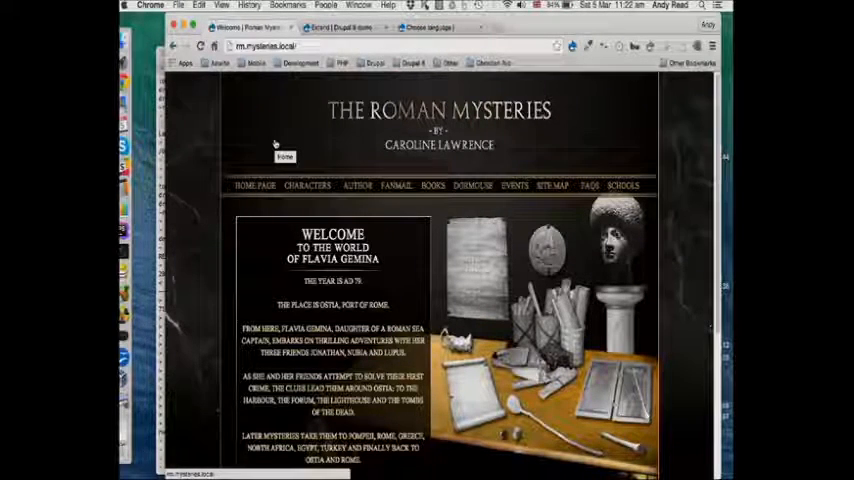
{"action": "mouse_move", "coordinate": [290, 136]}
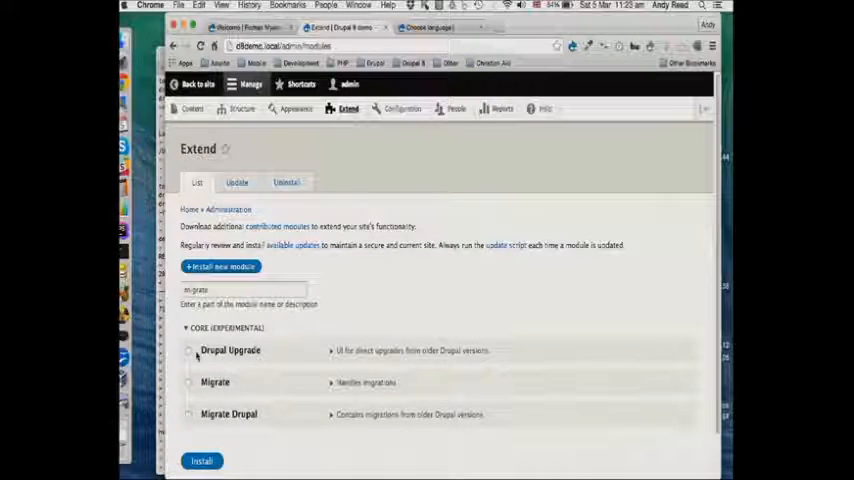
Install the Drupal Upgrade module from Extend, continuing to also enable Migrate and Migrate Drupal
{"action": "left_click", "coordinate": [188, 352]}
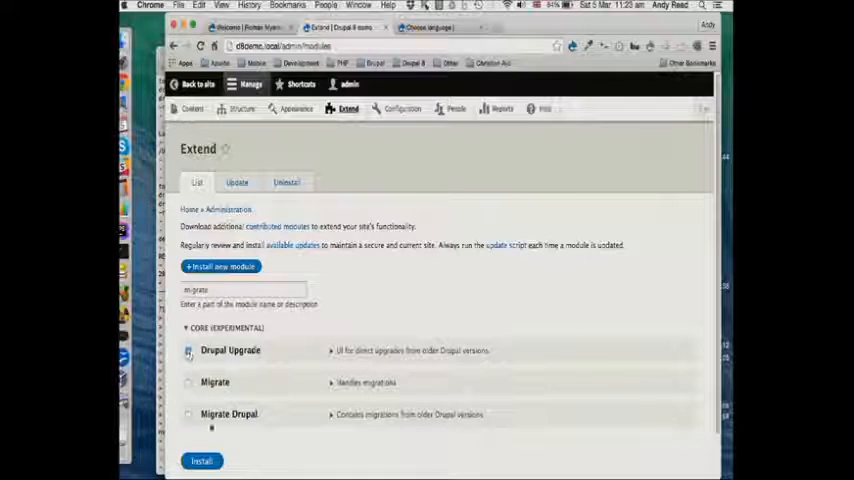
{"action": "left_click", "coordinate": [188, 350]}
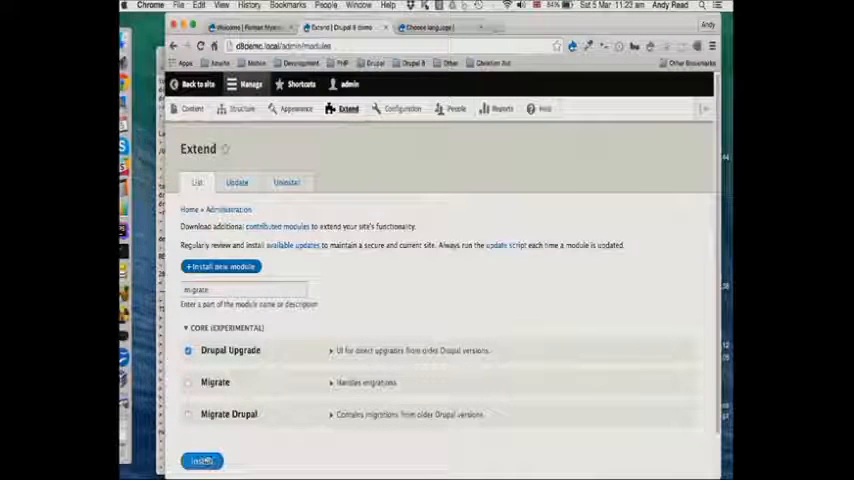
{"action": "left_click", "coordinate": [200, 460]}
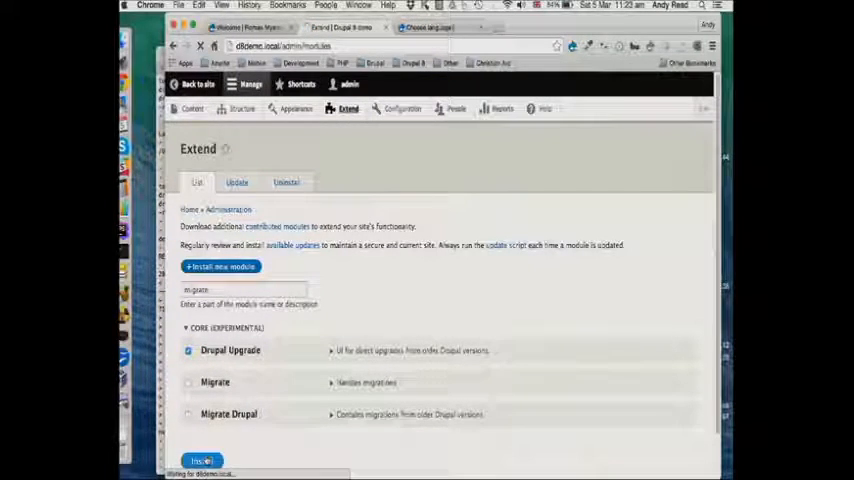
{"action": "left_click", "coordinate": [200, 460]}
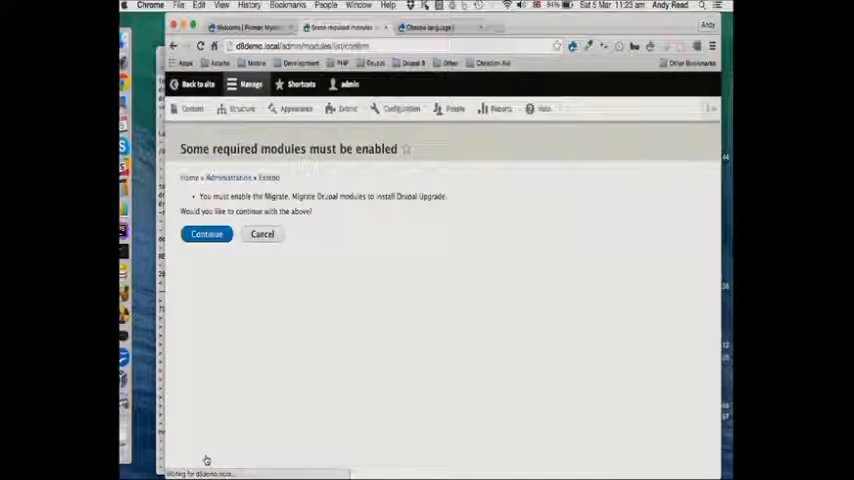
{"action": "left_click", "coordinate": [206, 234]}
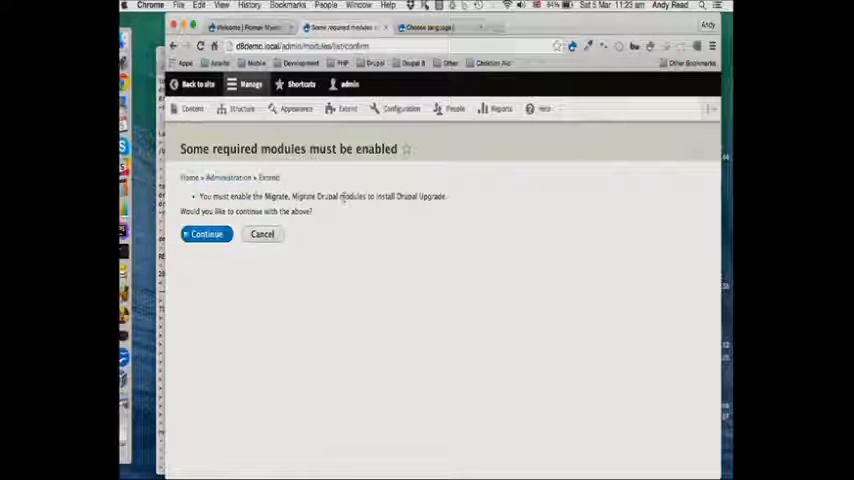
{"action": "left_click", "coordinate": [206, 234]}
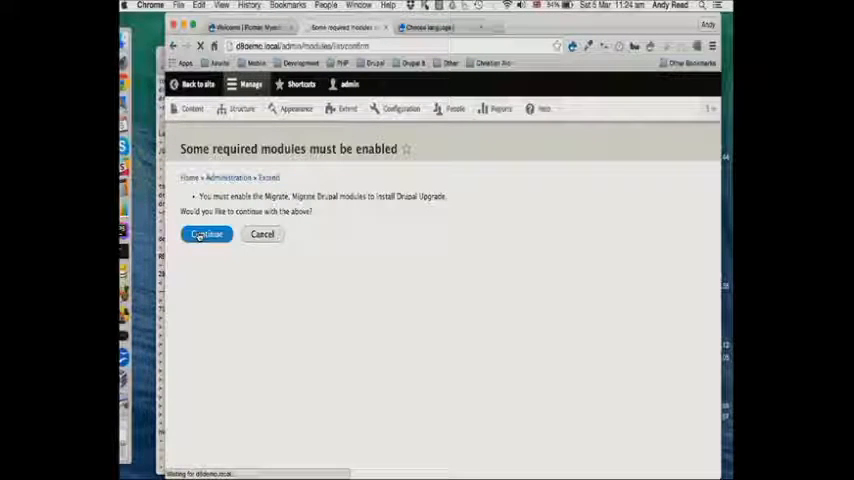
Confirm enabling the modules, go to the upgrade page and continue to the Source database form
{"action": "left_click", "coordinate": [208, 234]}
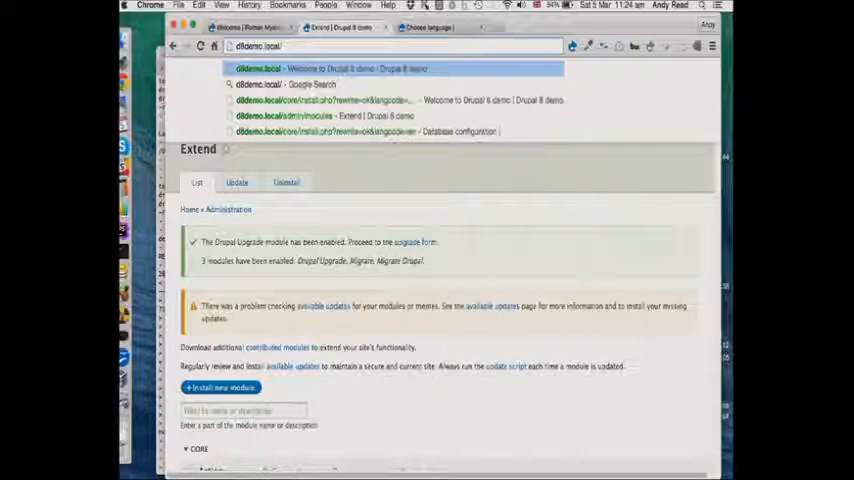
{"action": "type", "text": "/ugr"}
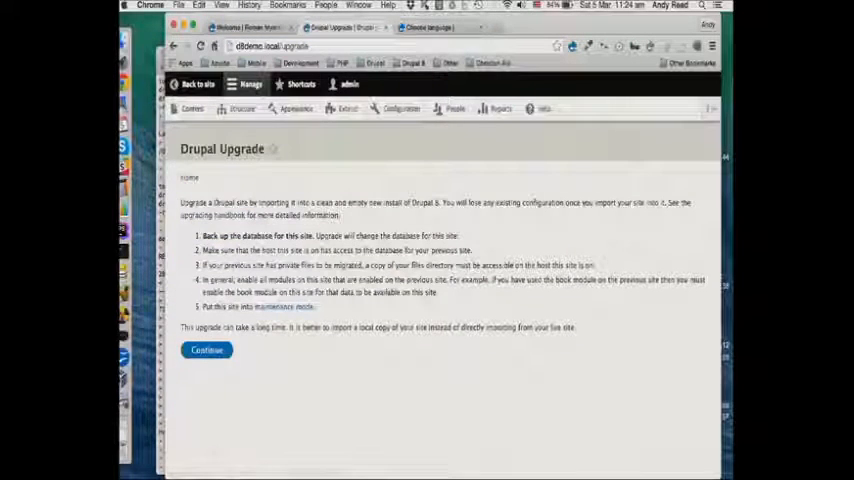
{"action": "mouse_move", "coordinate": [308, 352]}
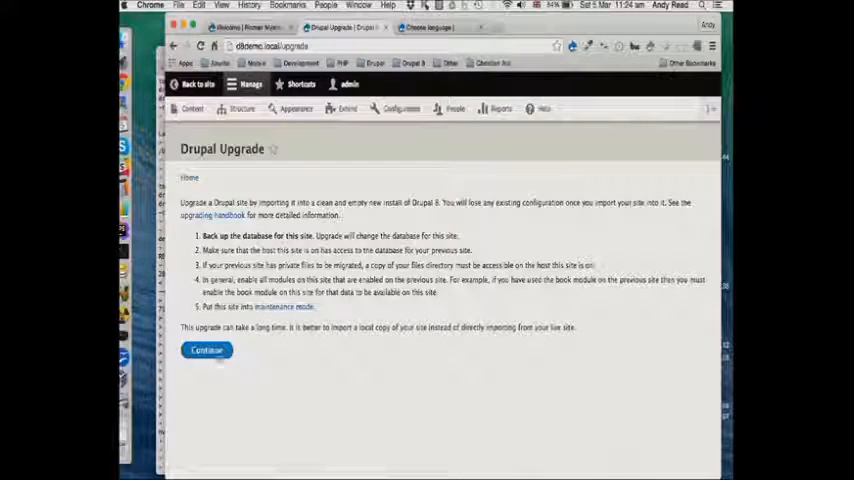
{"action": "left_click", "coordinate": [206, 350]}
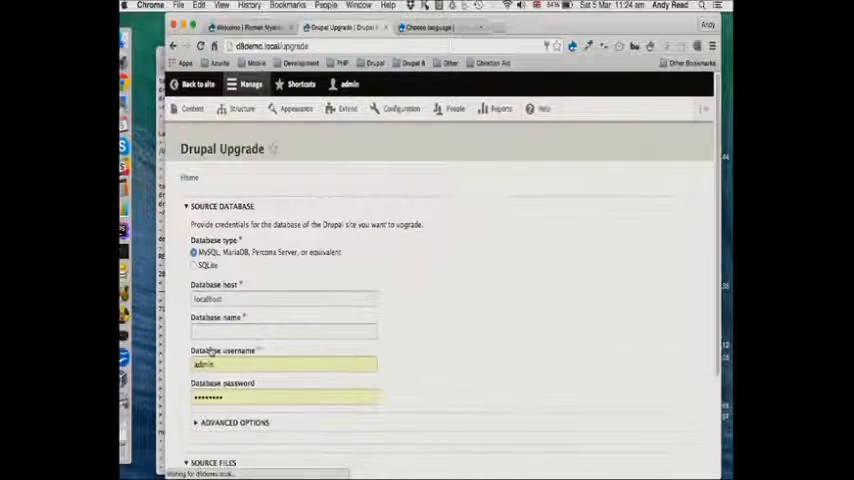
{"action": "scroll", "scroll_direction": "down", "scroll_amount": 3}
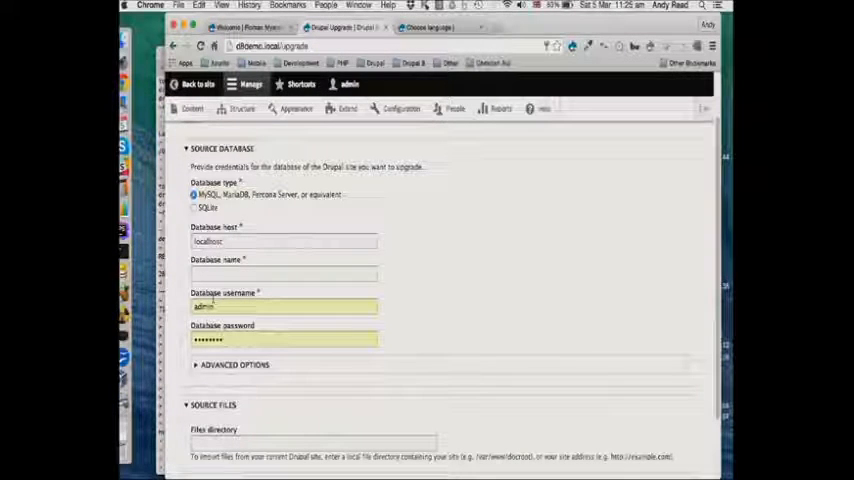
Enter mysteries as the source database name after glancing at the old Drupal 6 site
{"action": "left_click", "coordinate": [284, 274]}
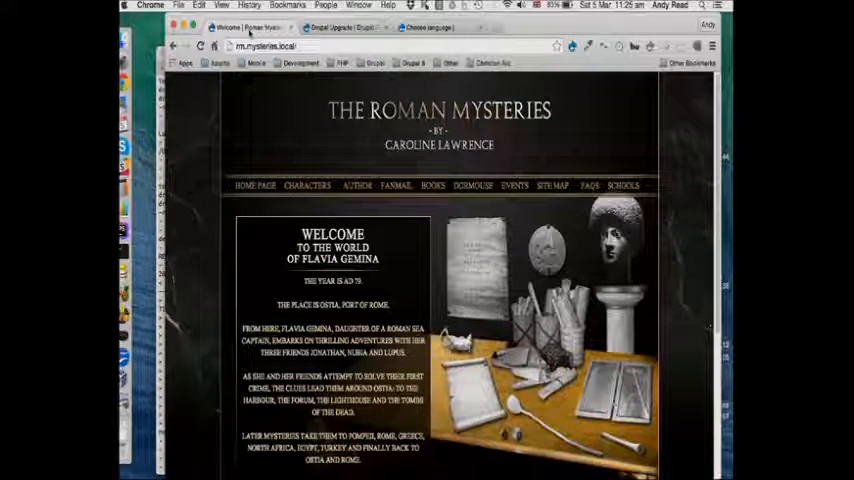
{"action": "left_click", "coordinate": [340, 28]}
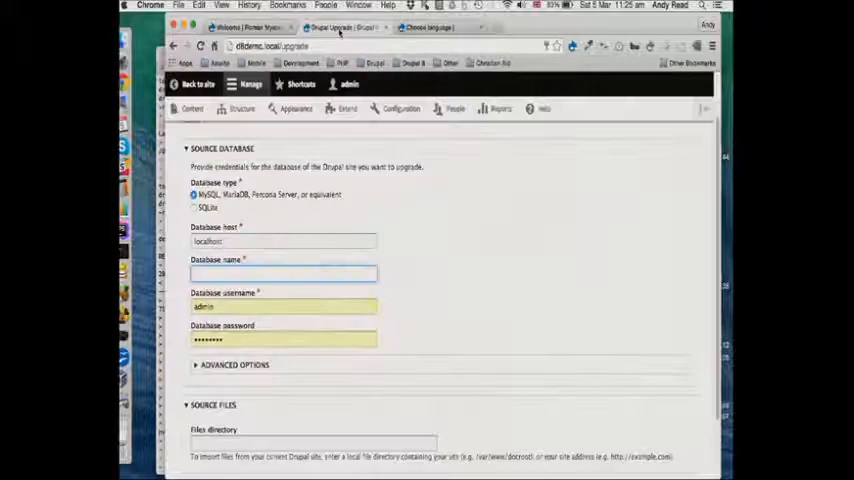
{"action": "type", "text": "m"}
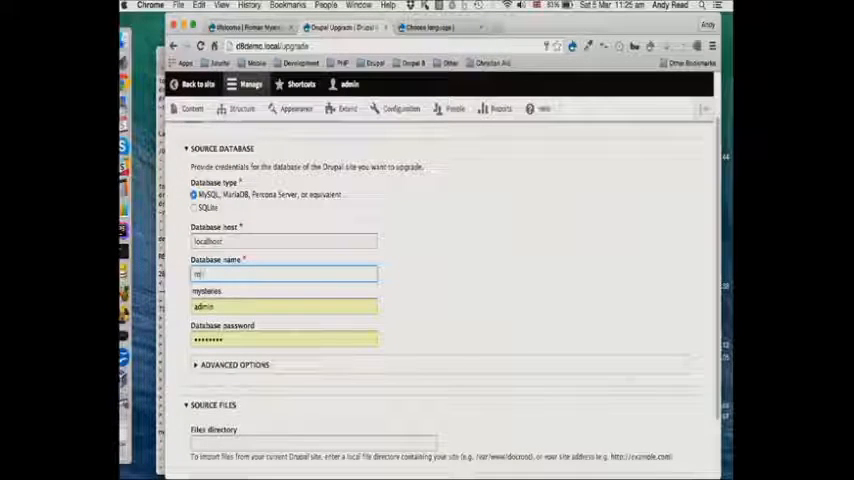
{"action": "type", "text": "ysteries"}
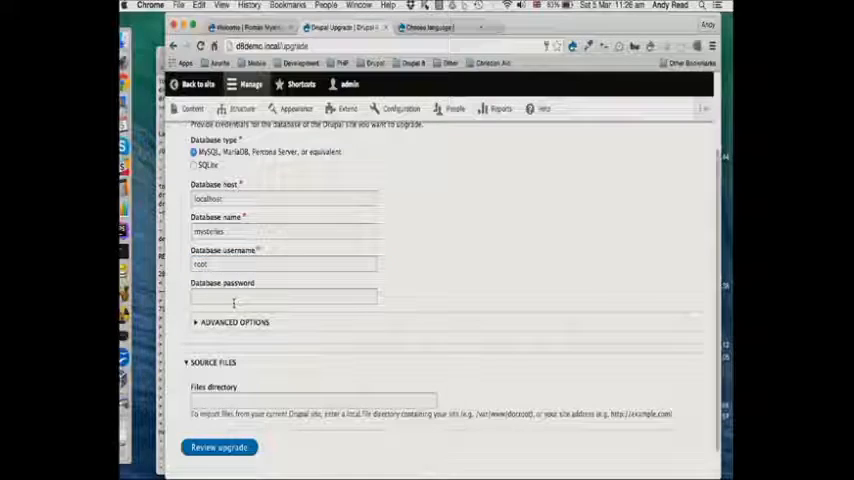
Clear the password, set table prefix roman_ under Advanced options and fill in the source files path
{"action": "left_click", "coordinate": [284, 296]}
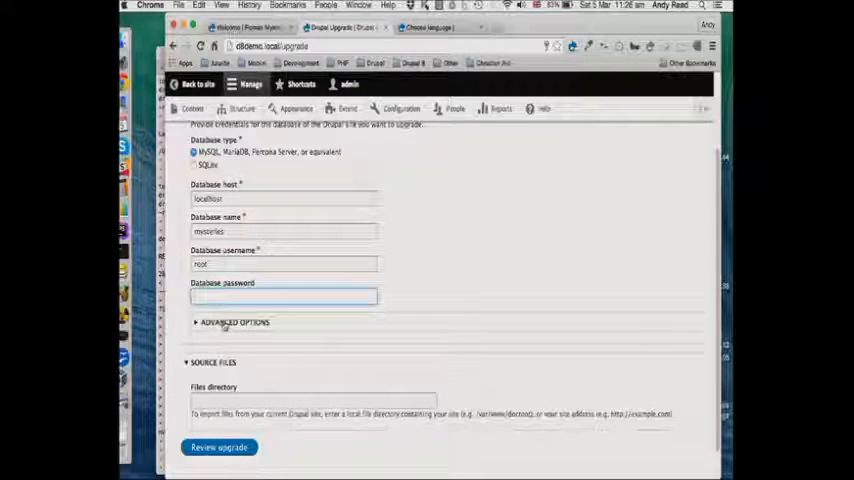
{"action": "left_click", "coordinate": [234, 322]}
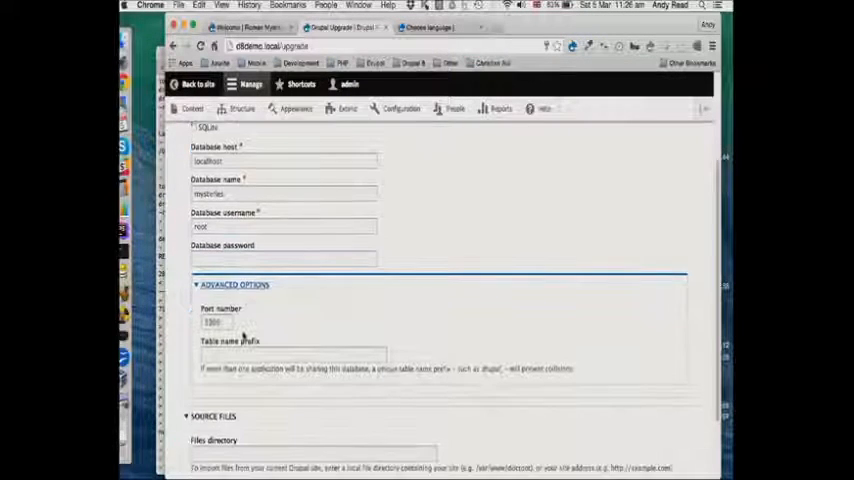
{"action": "left_click", "coordinate": [292, 356]}
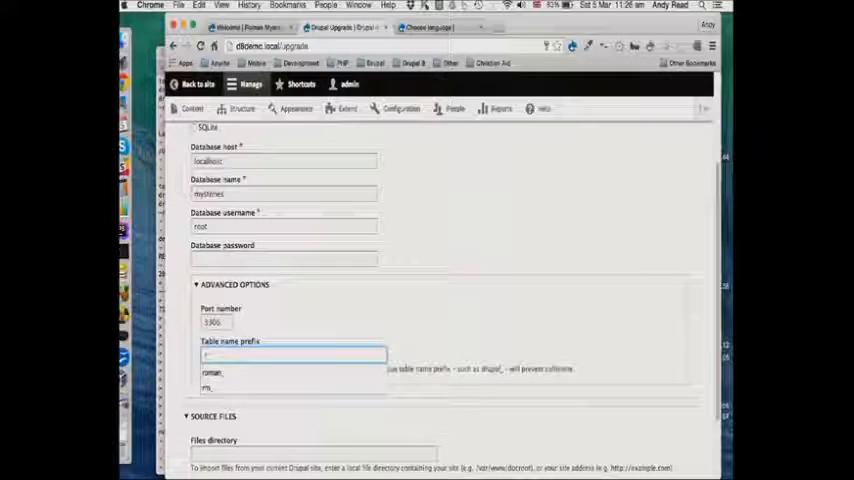
{"action": "type", "text": "roman_"}
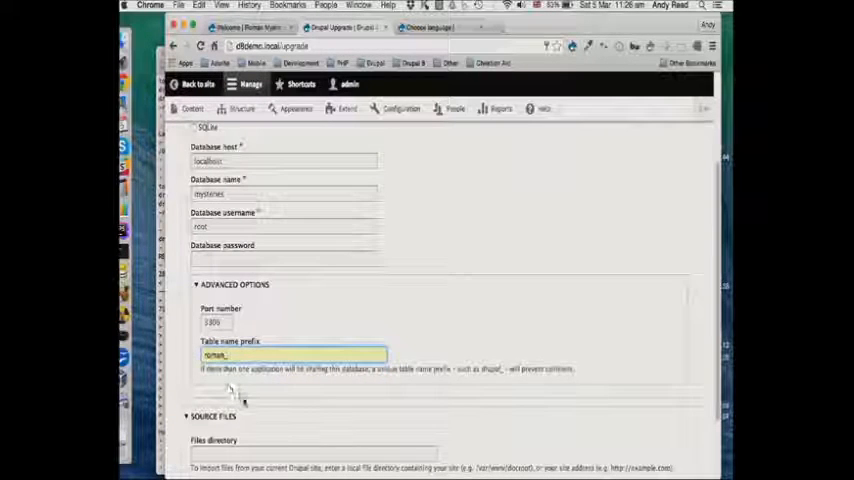
{"action": "left_click", "coordinate": [316, 454]}
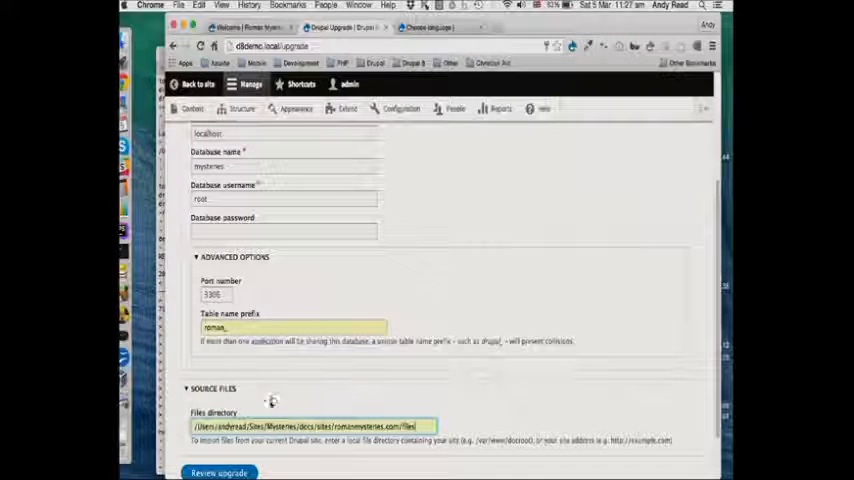
Submit the source details with Review upgrade to list available and missing upgrade paths
{"action": "scroll", "scroll_direction": "down", "scroll_amount": 3}
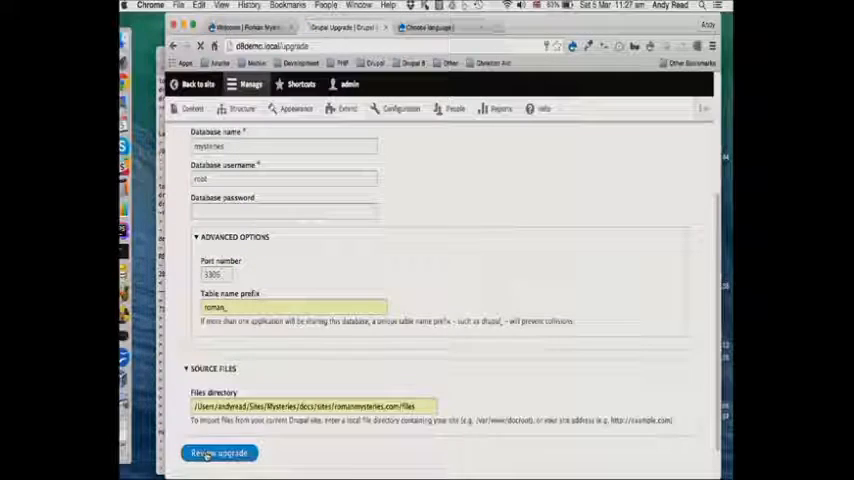
{"action": "left_click", "coordinate": [218, 452]}
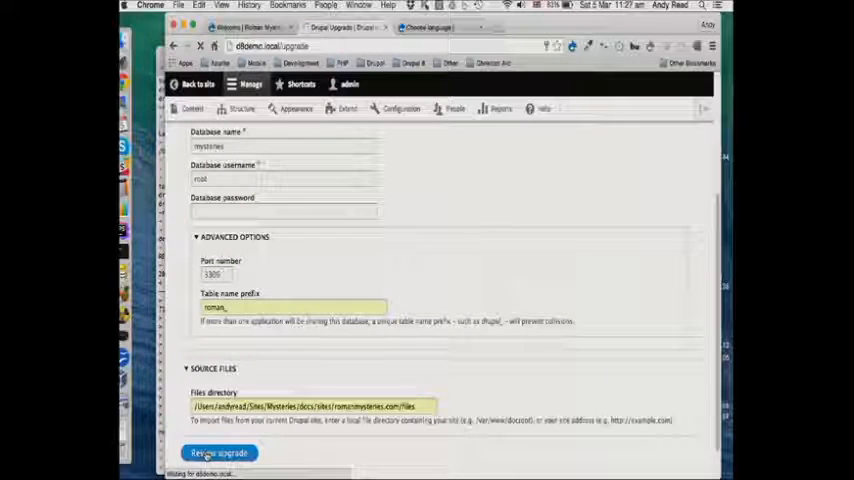
{"action": "left_click", "coordinate": [220, 452]}
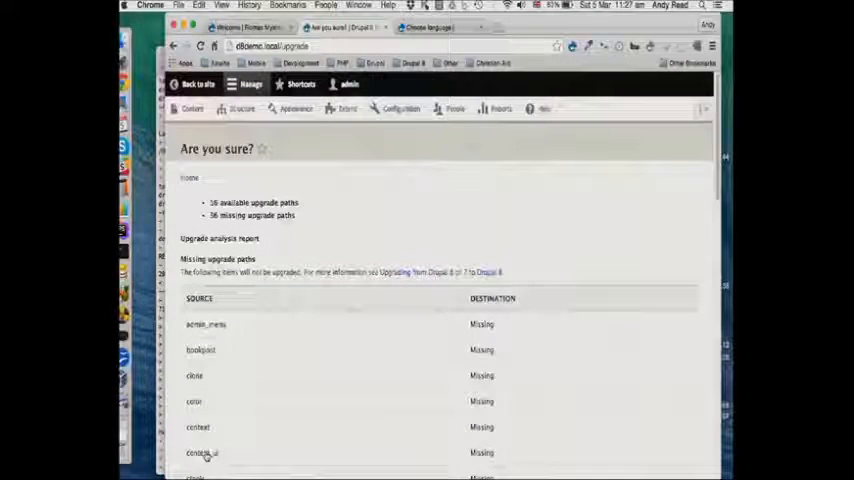
{"action": "mouse_move", "coordinate": [584, 304]}
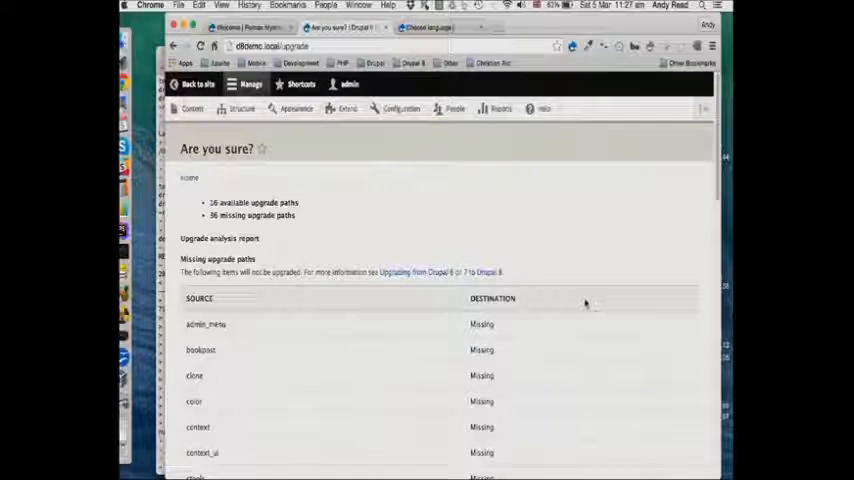
{"action": "scroll", "scroll_direction": "down", "scroll_amount": 3}
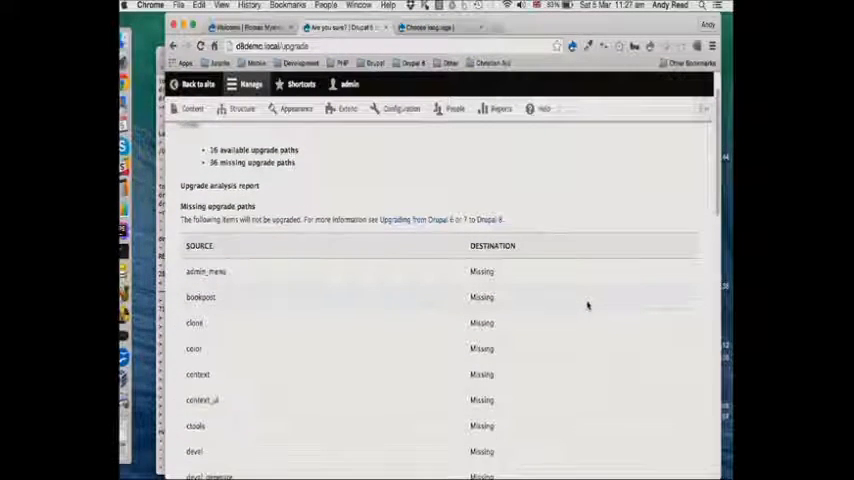
{"action": "scroll", "scroll_direction": "down", "scroll_amount": 3}
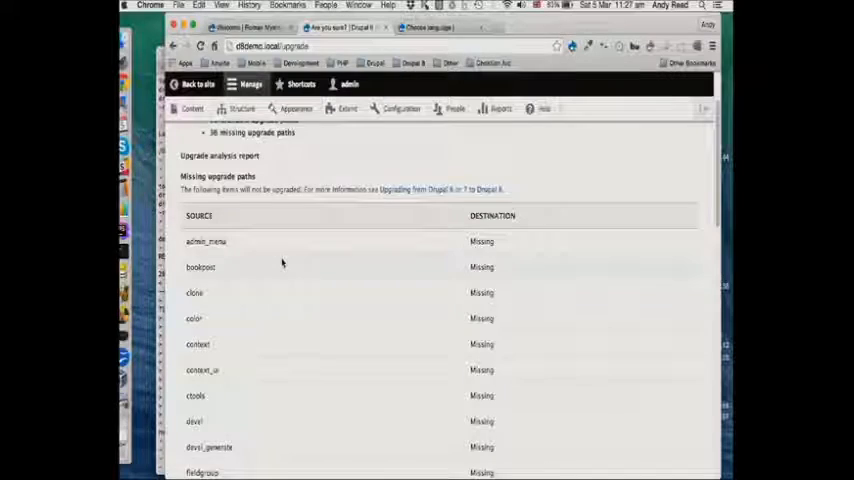
{"action": "scroll", "scroll_direction": "down", "scroll_amount": 3}
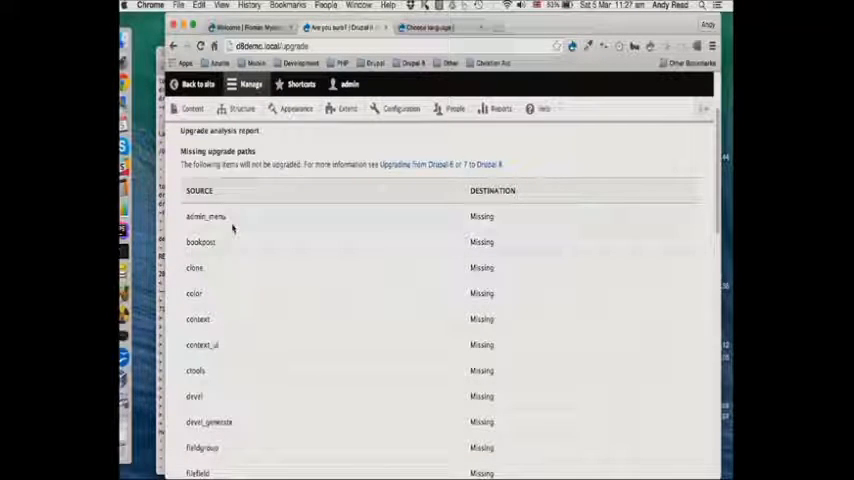
{"action": "scroll", "scroll_direction": "down", "scroll_amount": 3}
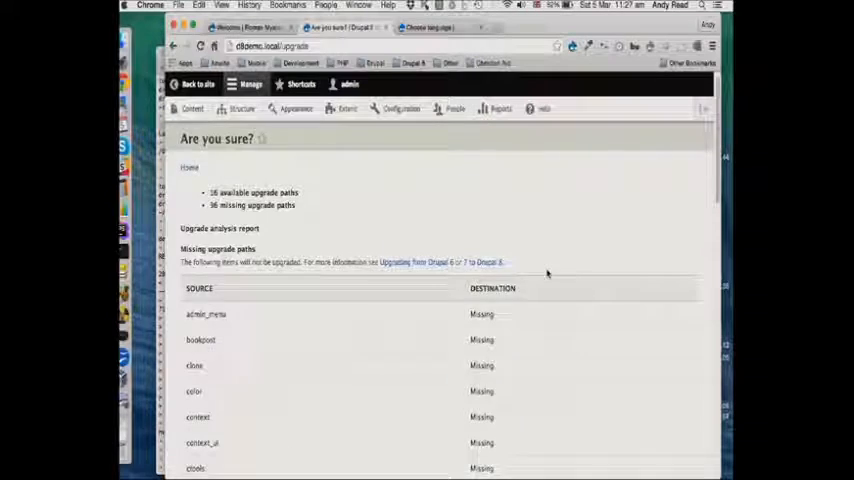
{"action": "scroll", "scroll_direction": "down", "scroll_amount": 3}
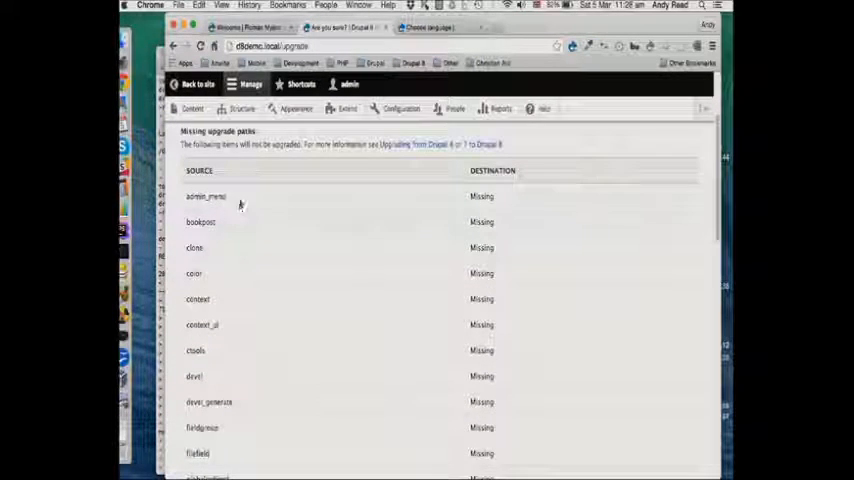
{"action": "scroll", "scroll_direction": "down", "scroll_amount": 3}
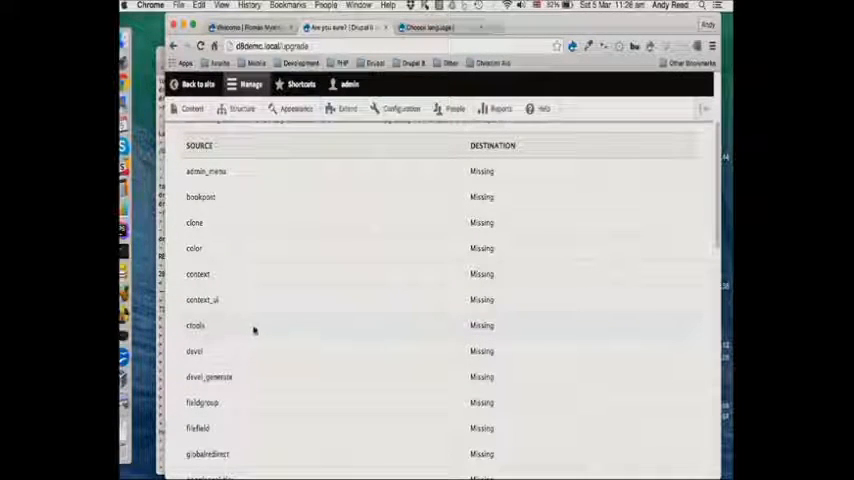
{"action": "scroll", "scroll_direction": "down", "scroll_amount": 3}
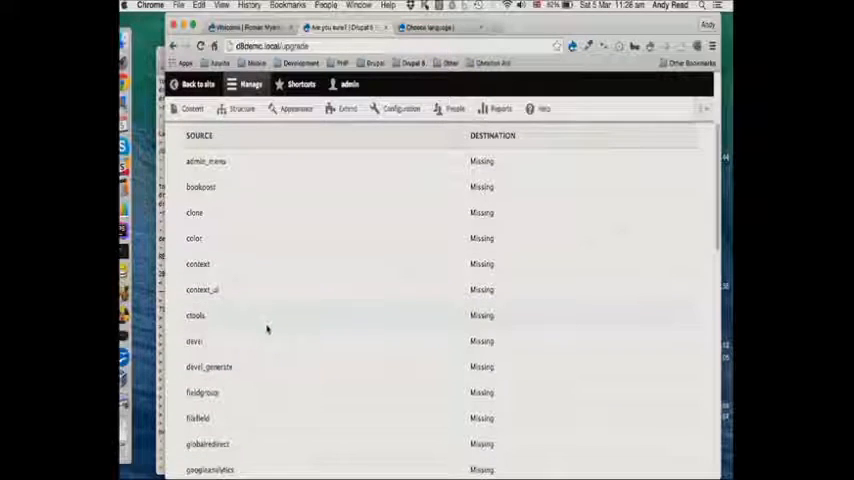
{"action": "scroll", "scroll_direction": "down", "scroll_amount": 3}
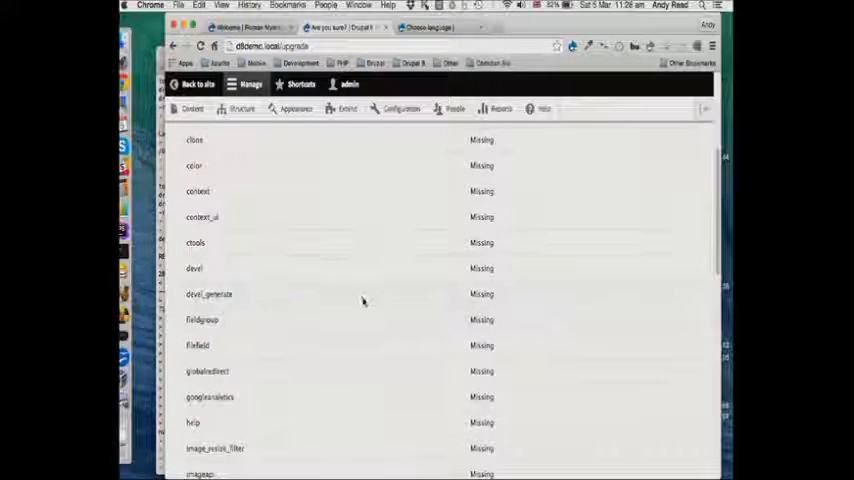
{"action": "scroll", "scroll_direction": "down", "scroll_amount": 3}
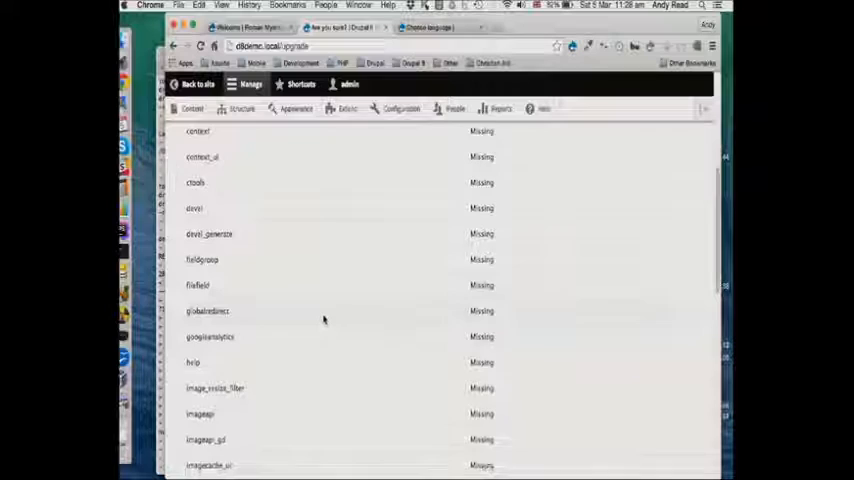
{"action": "scroll", "scroll_direction": "up", "scroll_amount": 3}
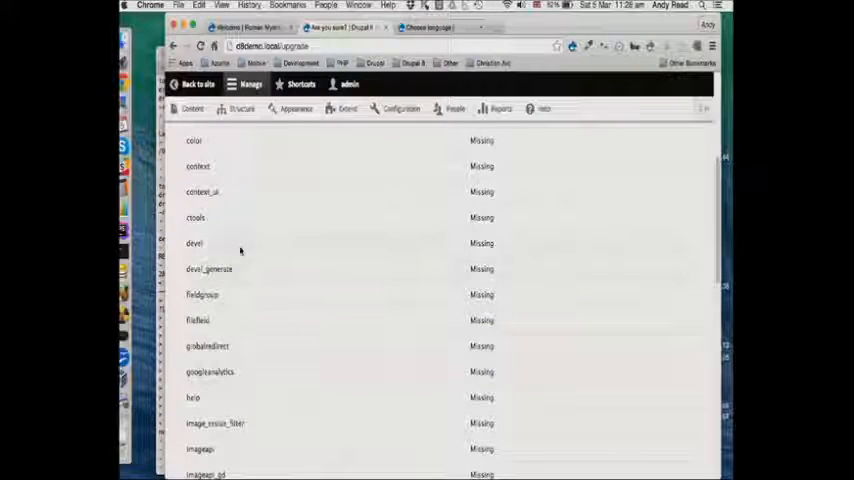
{"action": "mouse_move", "coordinate": [252, 270]}
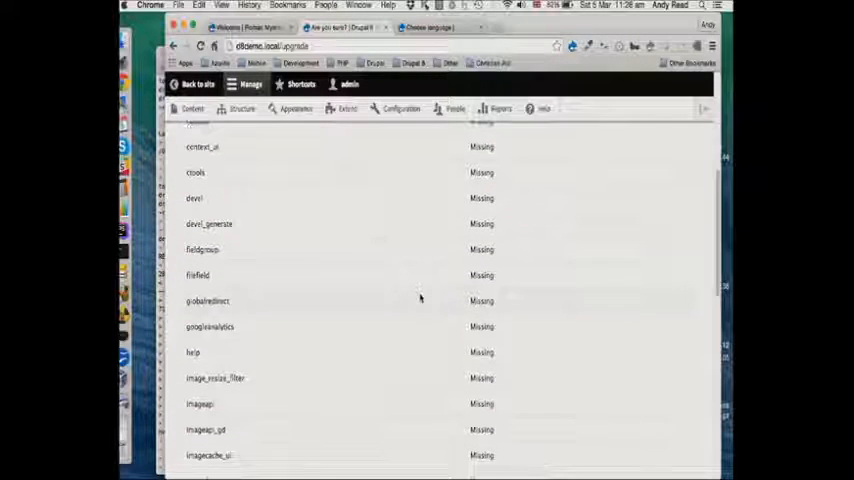
{"action": "mouse_move", "coordinate": [236, 328]}
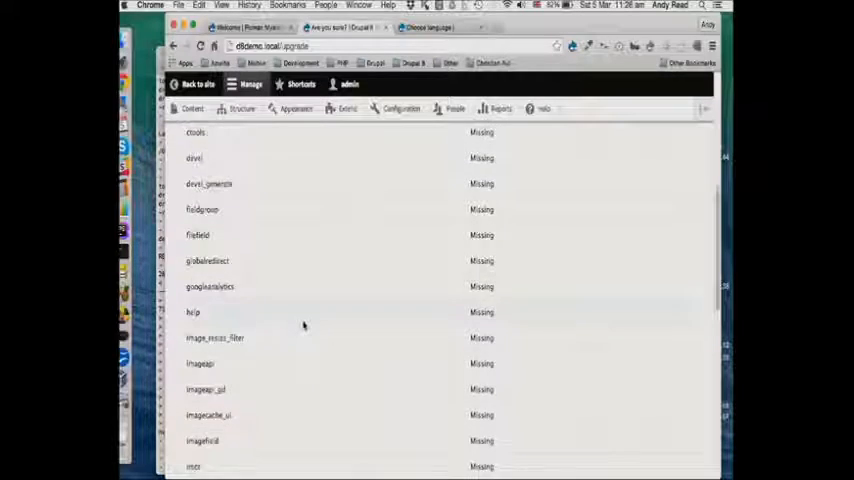
{"action": "scroll", "scroll_direction": "down", "scroll_amount": 3}
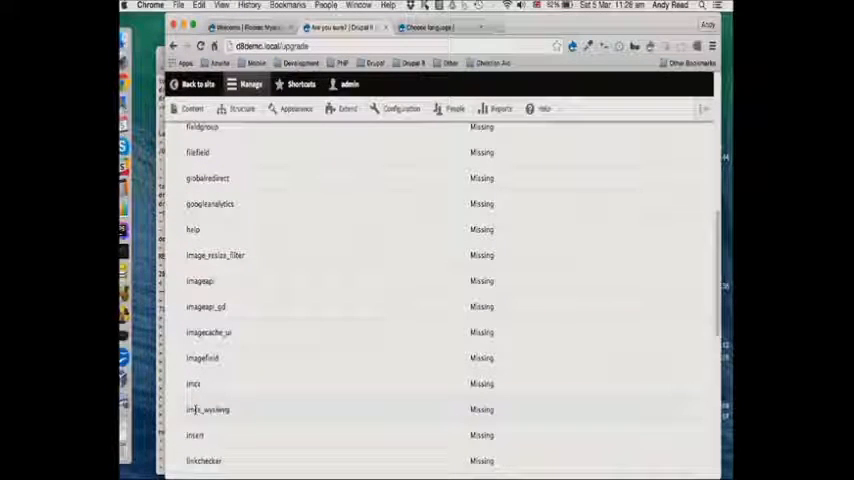
{"action": "scroll", "scroll_direction": "down", "scroll_amount": 3}
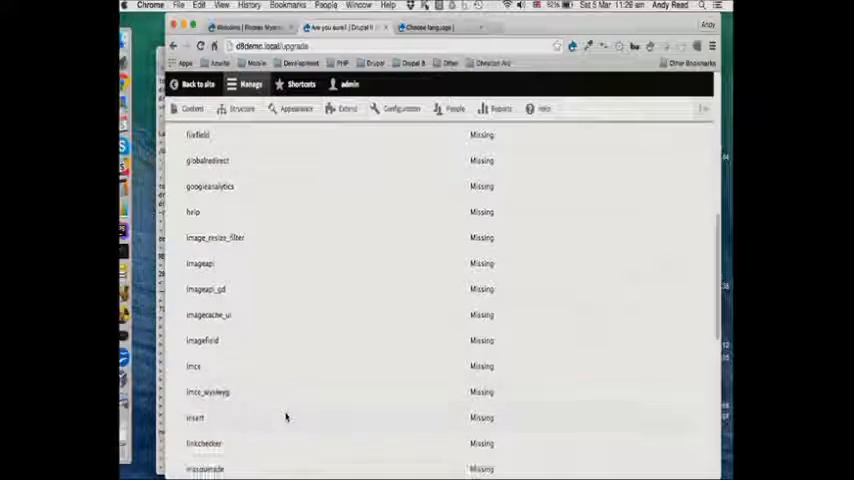
{"action": "scroll", "scroll_direction": "down", "scroll_amount": 3}
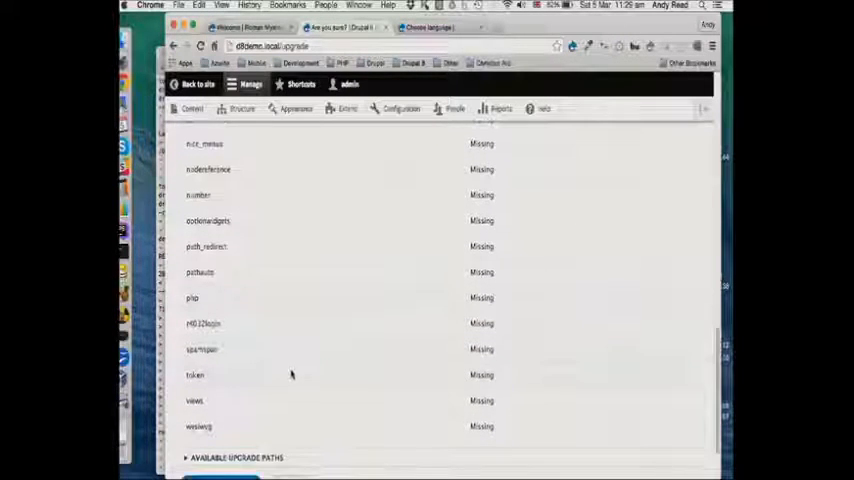
{"action": "scroll", "scroll_direction": "down", "scroll_amount": 3}
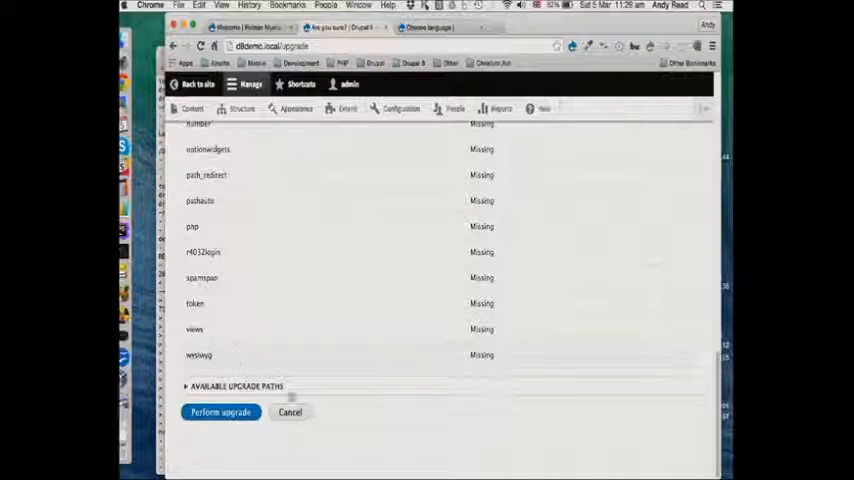
{"action": "left_click", "coordinate": [236, 386]}
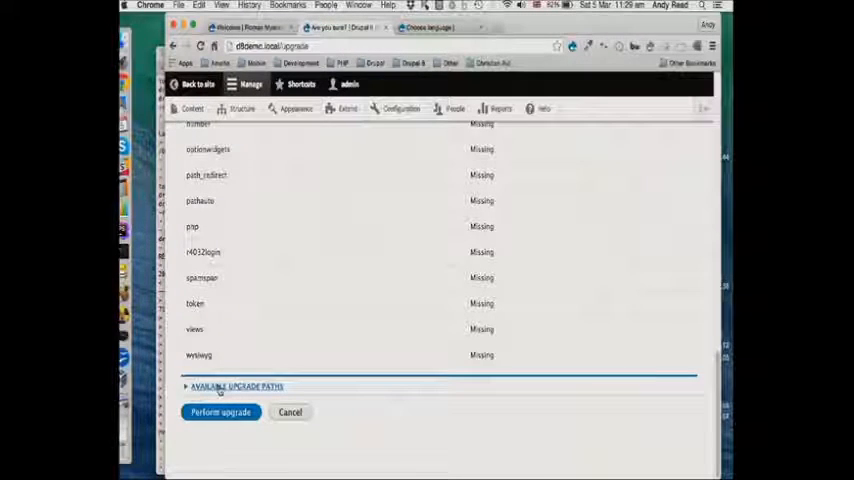
Review the list of available upgrade paths from the Drupal 6 site
{"action": "left_click", "coordinate": [236, 386]}
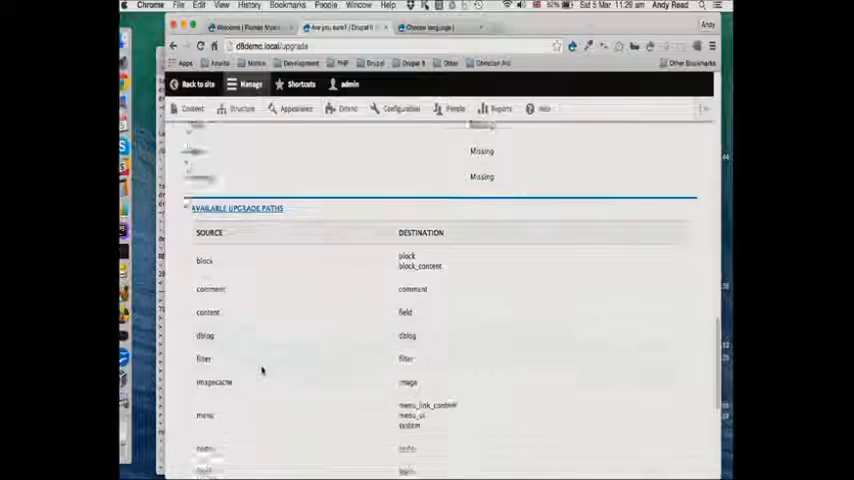
{"action": "scroll", "scroll_direction": "down", "scroll_amount": 3}
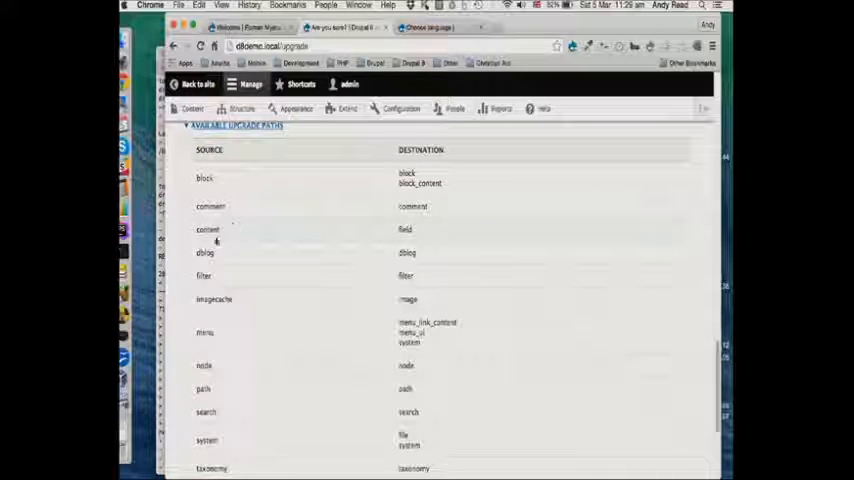
{"action": "scroll", "scroll_direction": "down", "scroll_amount": 3}
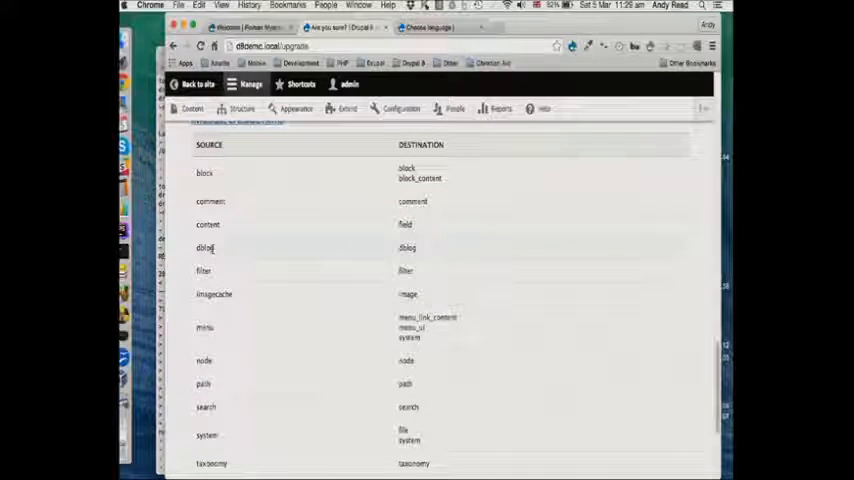
{"action": "scroll", "scroll_direction": "down", "scroll_amount": 3}
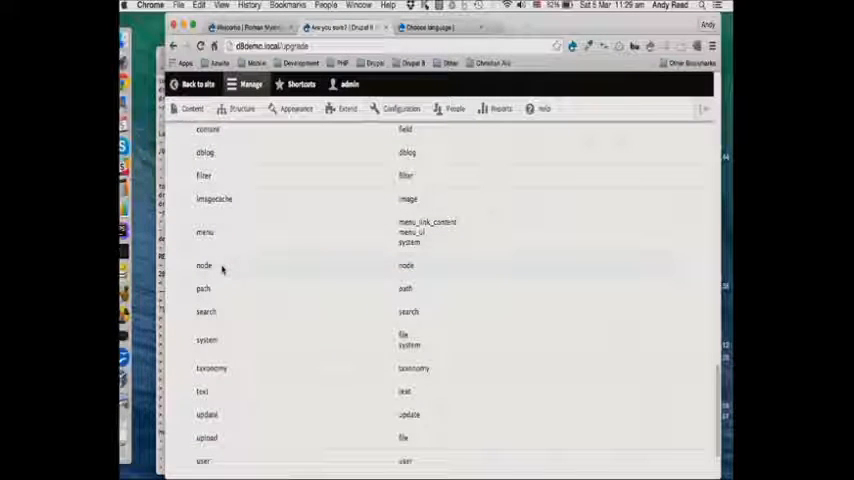
{"action": "mouse_move", "coordinate": [220, 270]}
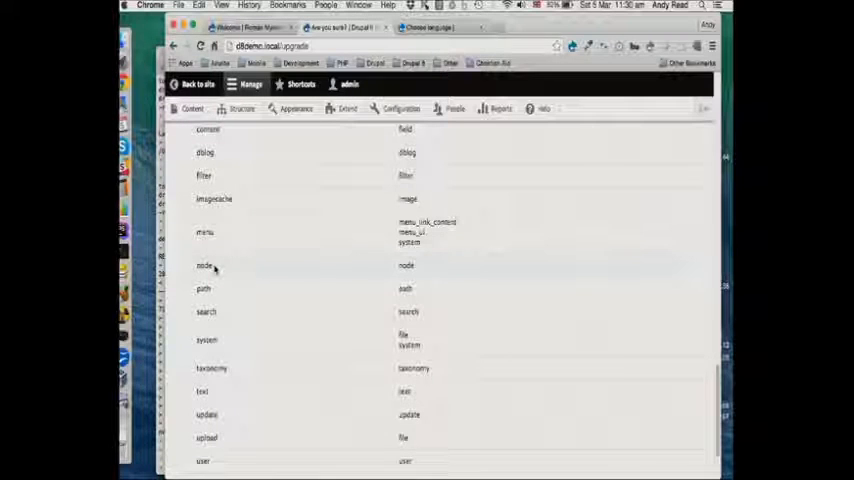
{"action": "scroll", "scroll_direction": "down", "scroll_amount": 3}
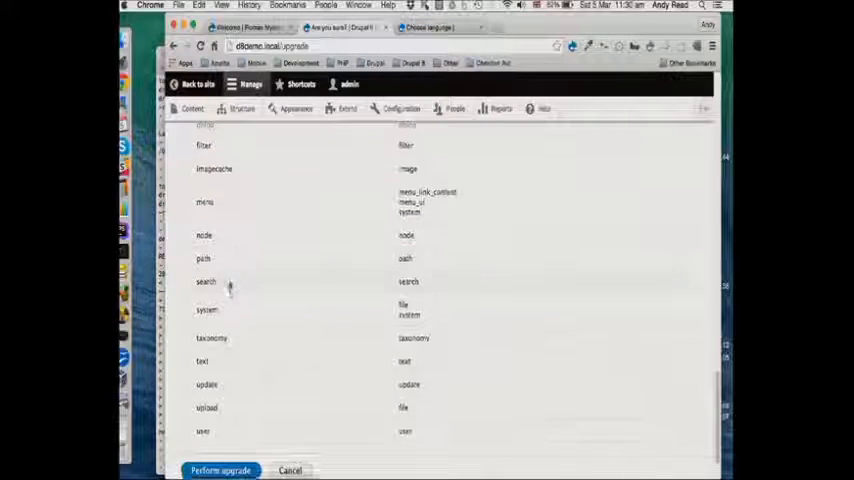
{"action": "scroll", "scroll_direction": "down", "scroll_amount": 3}
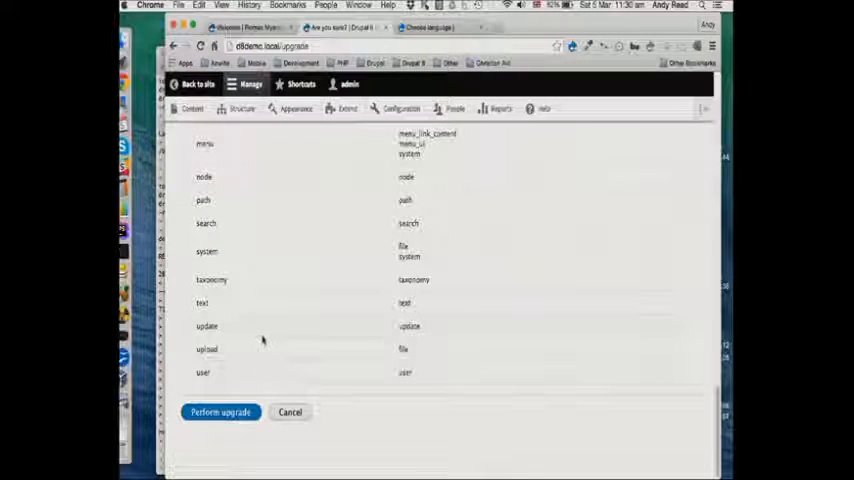
{"action": "mouse_move", "coordinate": [342, 376]}
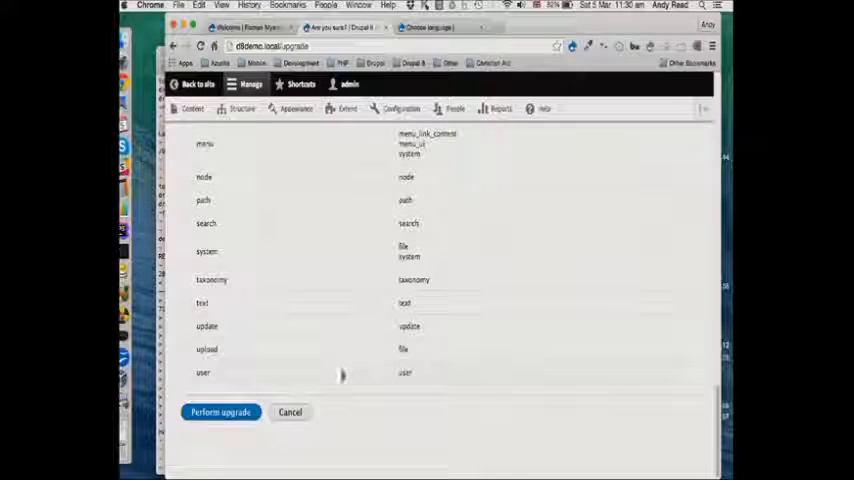
Perform the upgrade so all 71 upgrade tasks complete successfully
{"action": "left_click", "coordinate": [220, 412]}
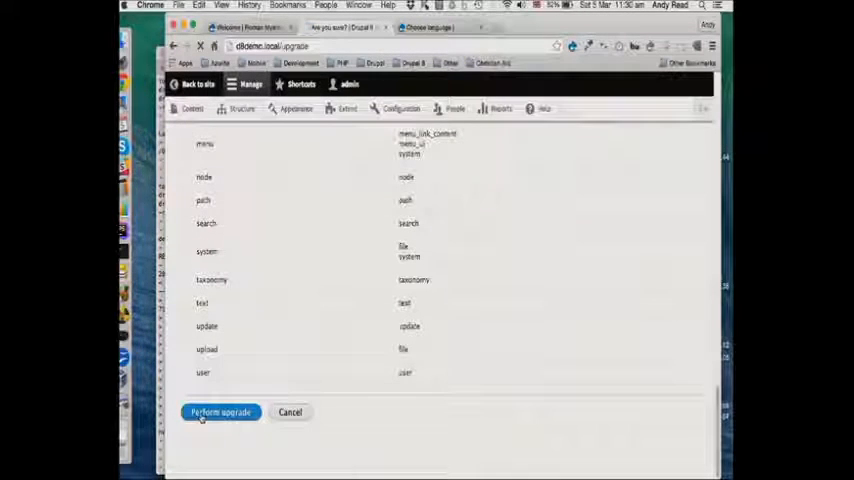
{"action": "left_click", "coordinate": [220, 412]}
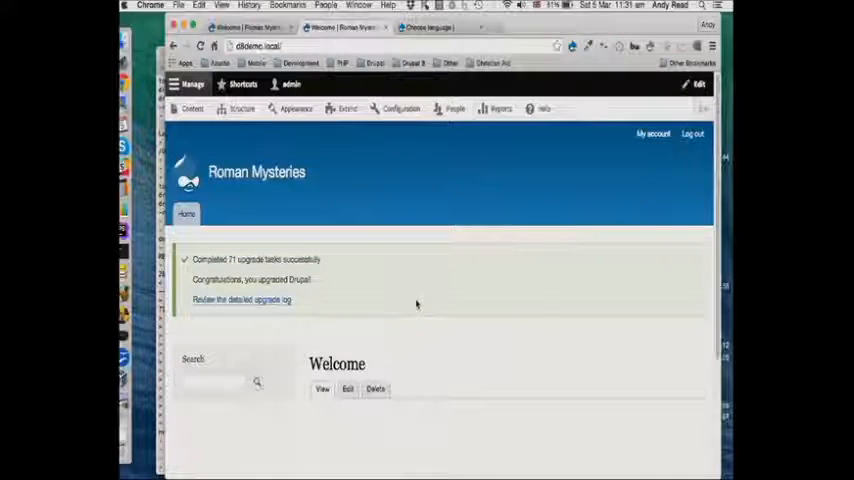
{"action": "mouse_move", "coordinate": [546, 332]}
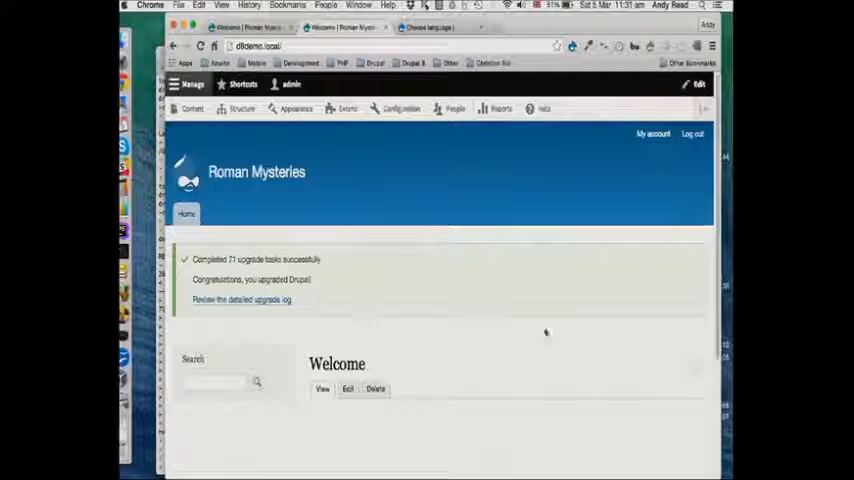
{"action": "scroll", "scroll_direction": "down", "scroll_amount": 3}
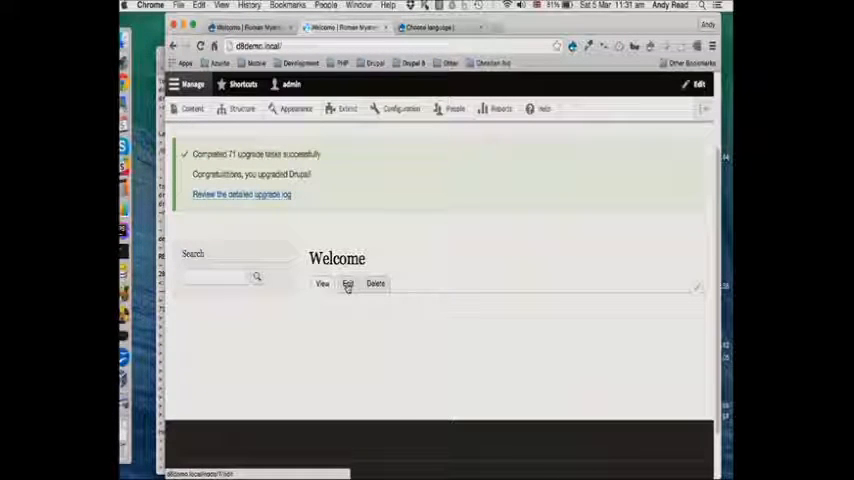
Edit the migrated Welcome node and review its summary and body HTML fields
{"action": "left_click", "coordinate": [348, 284]}
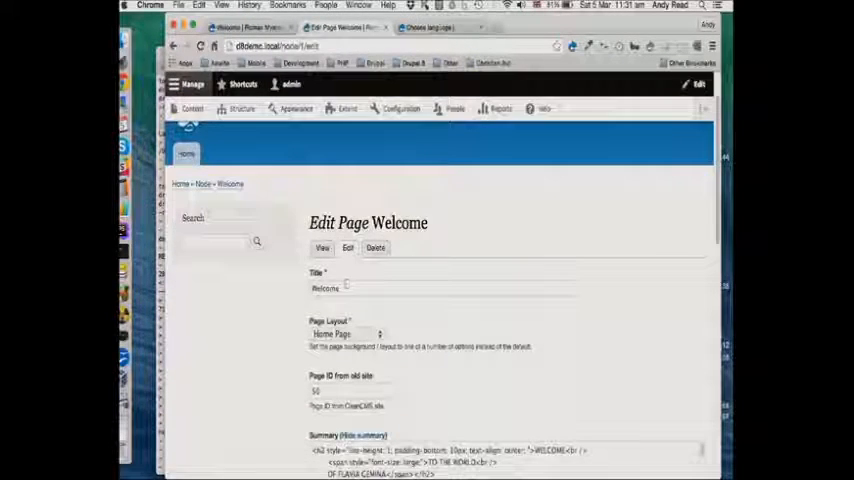
{"action": "scroll", "scroll_direction": "down", "scroll_amount": 3}
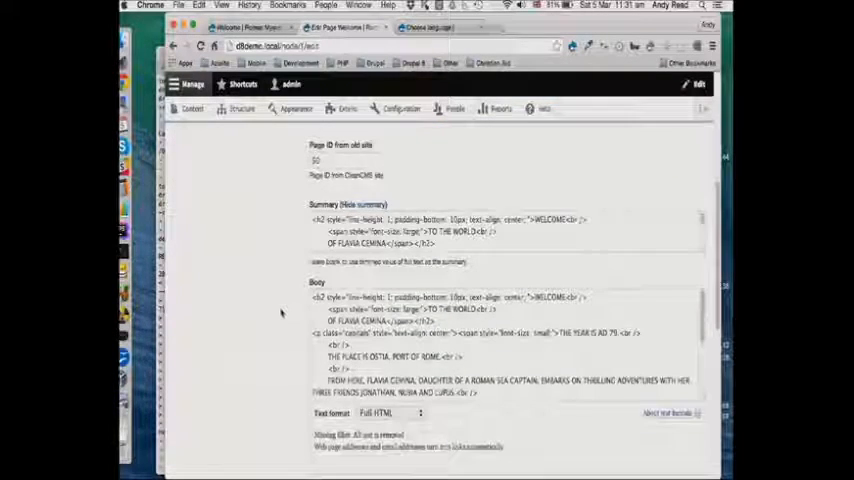
{"action": "scroll", "scroll_direction": "down", "scroll_amount": 3}
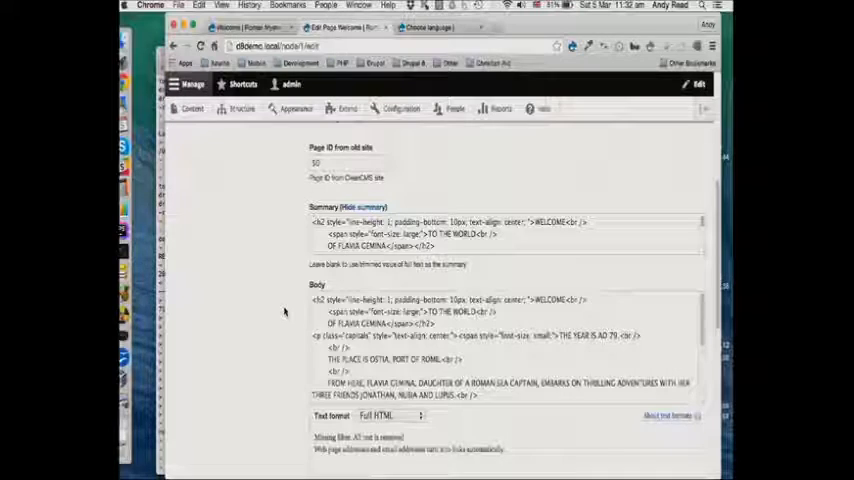
{"action": "scroll", "scroll_direction": "down", "scroll_amount": 3}
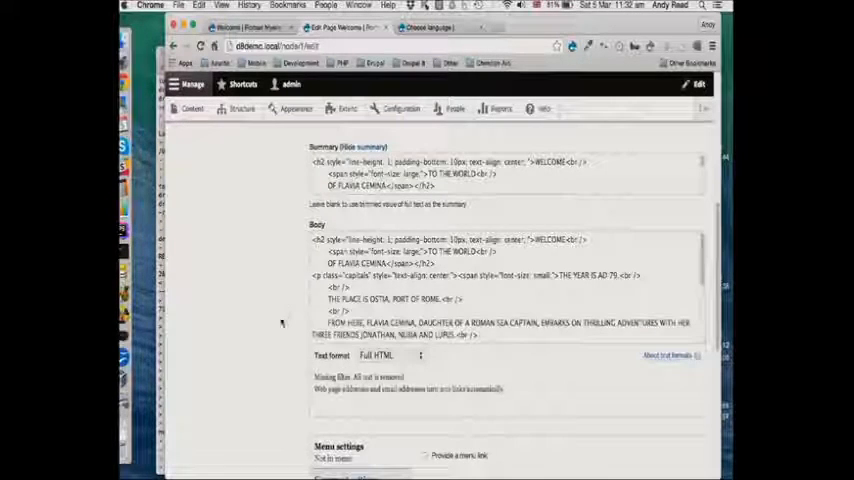
{"action": "left_click", "coordinate": [384, 356]}
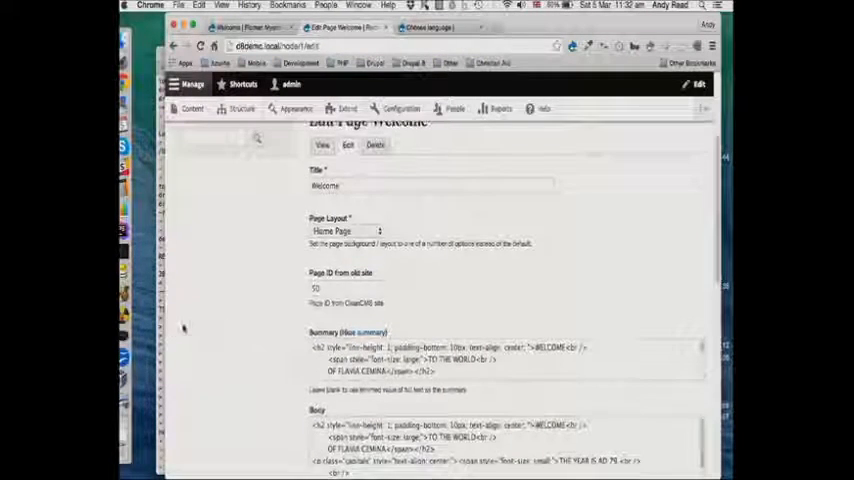
{"action": "scroll", "scroll_direction": "down", "scroll_amount": 3}
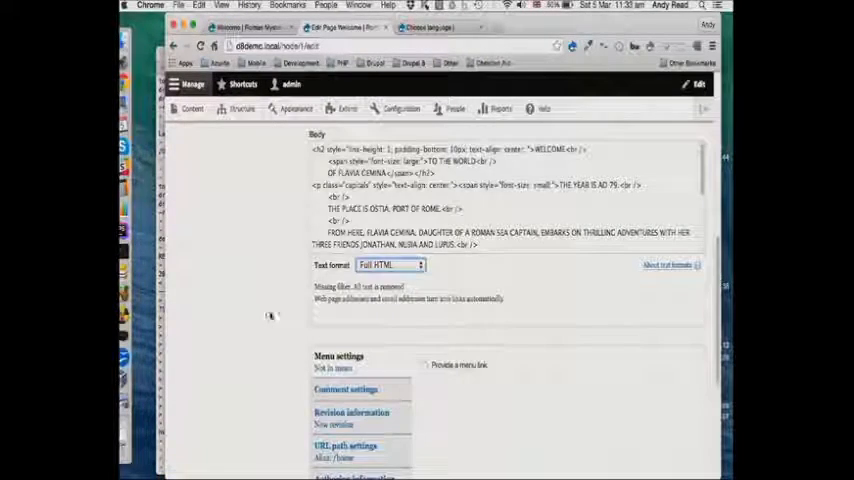
{"action": "left_click", "coordinate": [390, 264]}
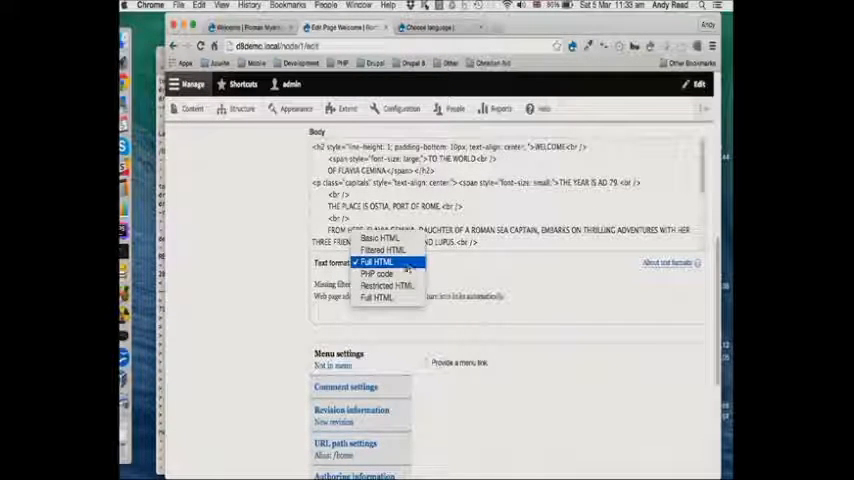
{"action": "left_click", "coordinate": [378, 260]}
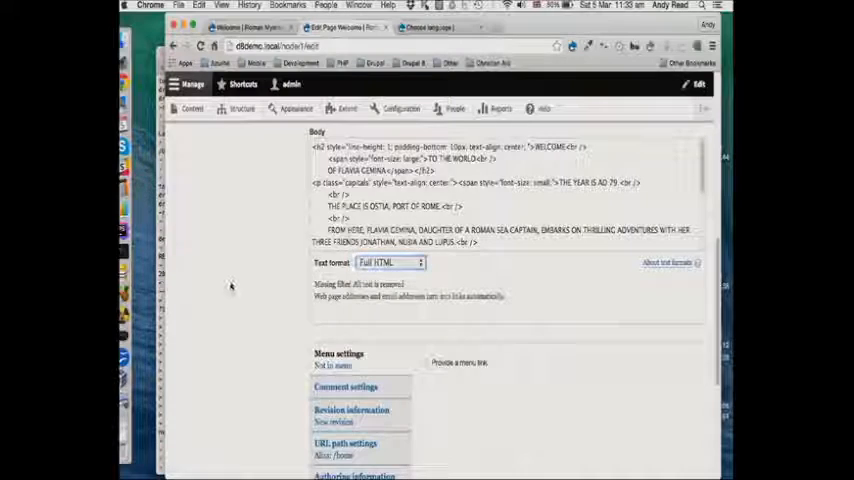
{"action": "scroll", "scroll_direction": "down", "scroll_amount": 3}
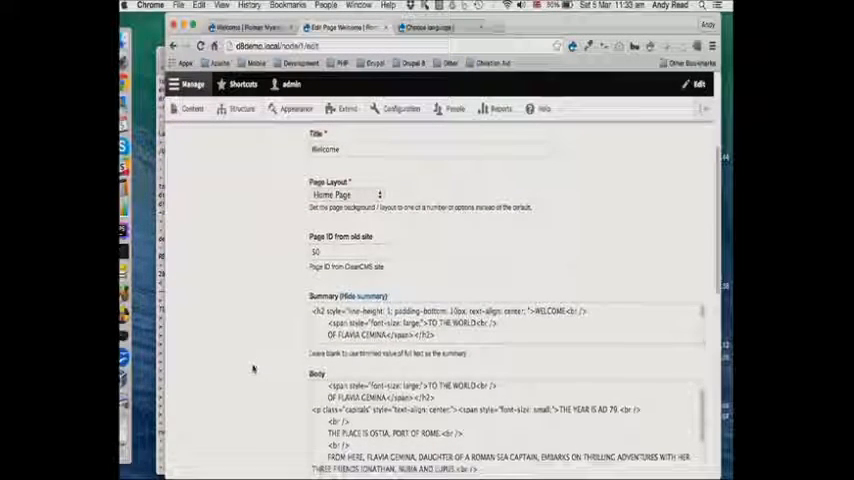
{"action": "scroll", "scroll_direction": "down", "scroll_amount": 3}
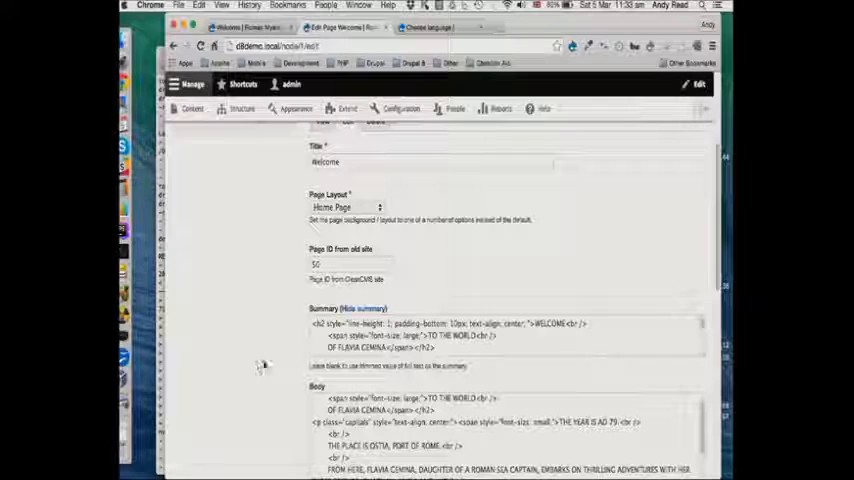
{"action": "scroll", "scroll_direction": "down", "scroll_amount": 3}
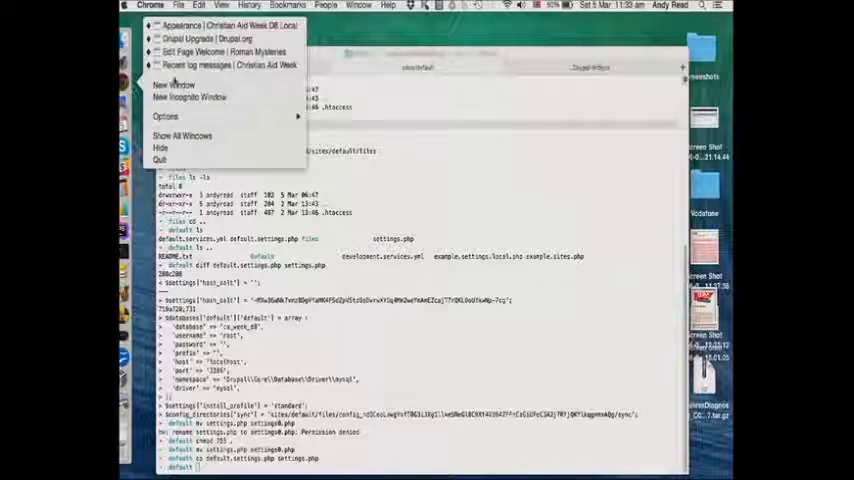
{"action": "mouse_move", "coordinate": [200, 38]}
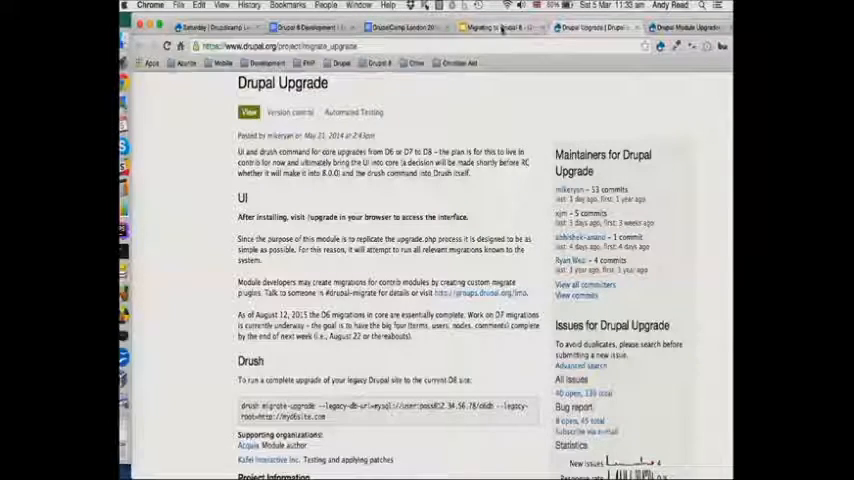
Advance the deck past Migrate Upgrade known issues to the Drupal 8 Resources slide
{"action": "left_click", "coordinate": [498, 28]}
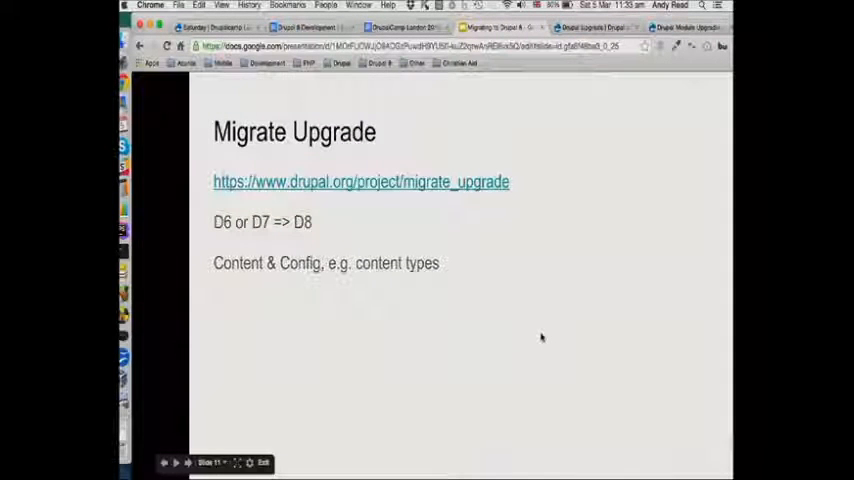
{"action": "mouse_move", "coordinate": [500, 310]}
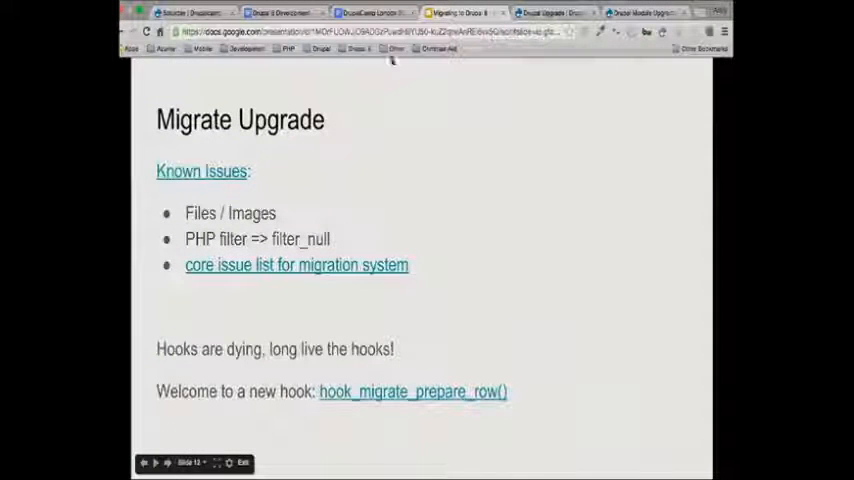
{"action": "left_click", "coordinate": [168, 462]}
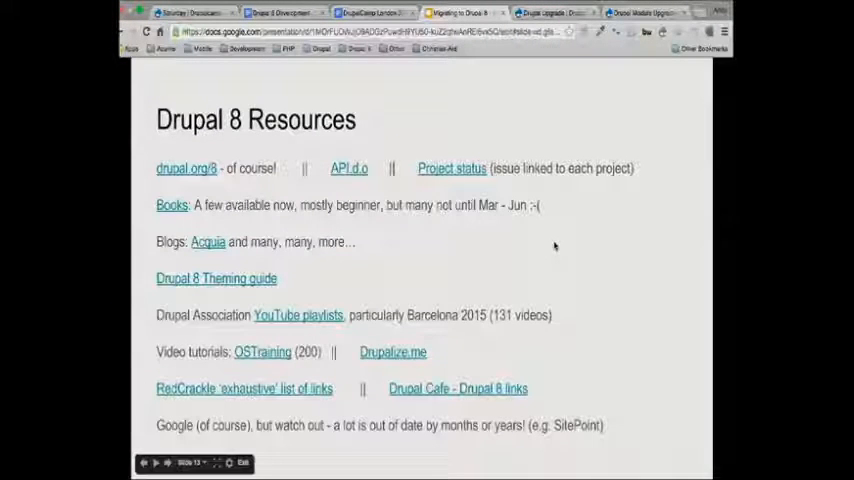